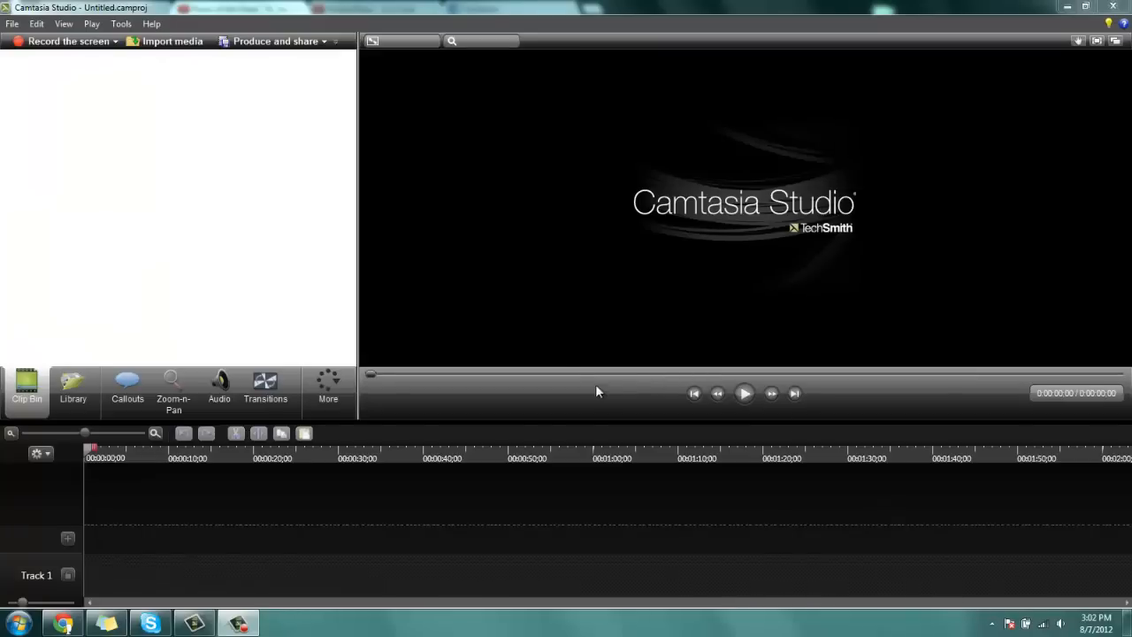
{"action": "mouse_move", "coordinate": [326, 167]}
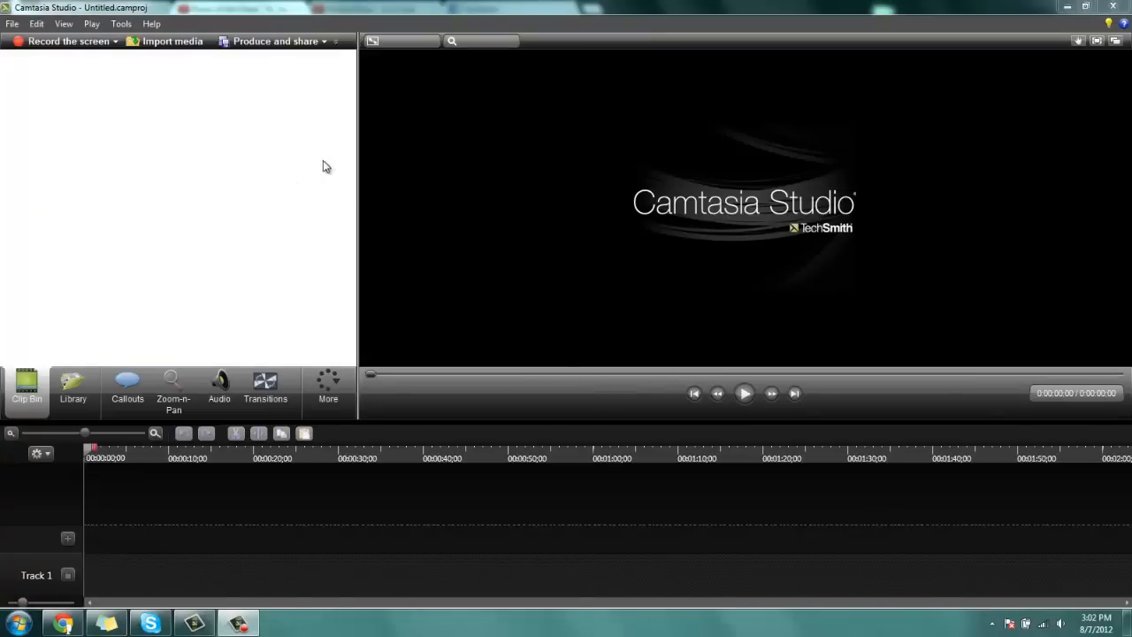
{"action": "mouse_move", "coordinate": [201, 123]}
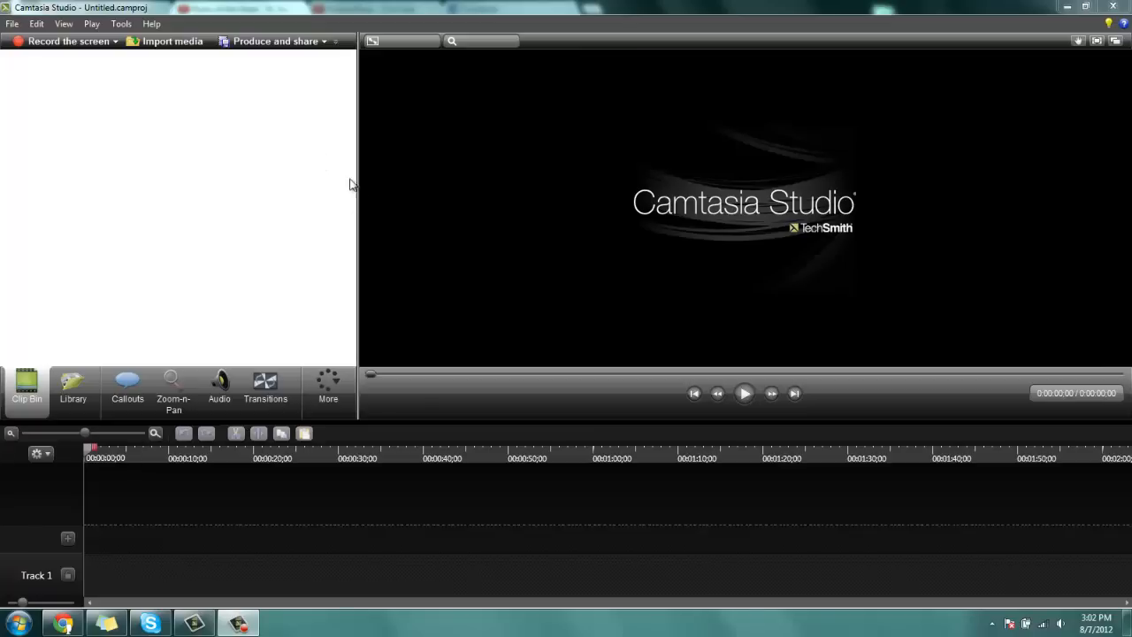
{"action": "mouse_move", "coordinate": [708, 187]}
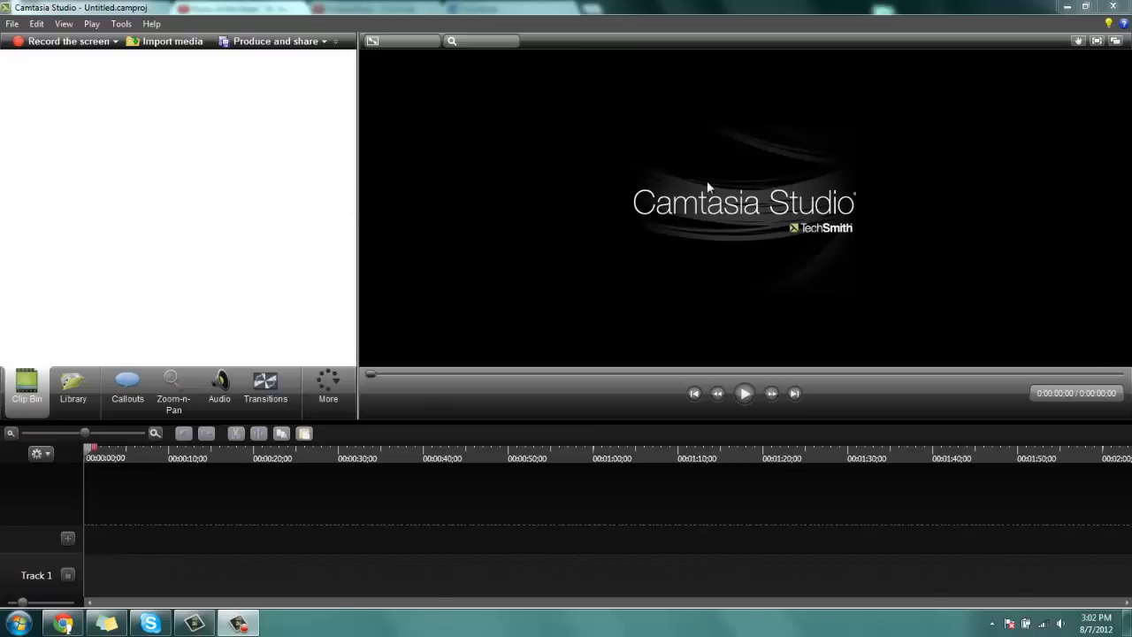
{"action": "mouse_move", "coordinate": [763, 256]}
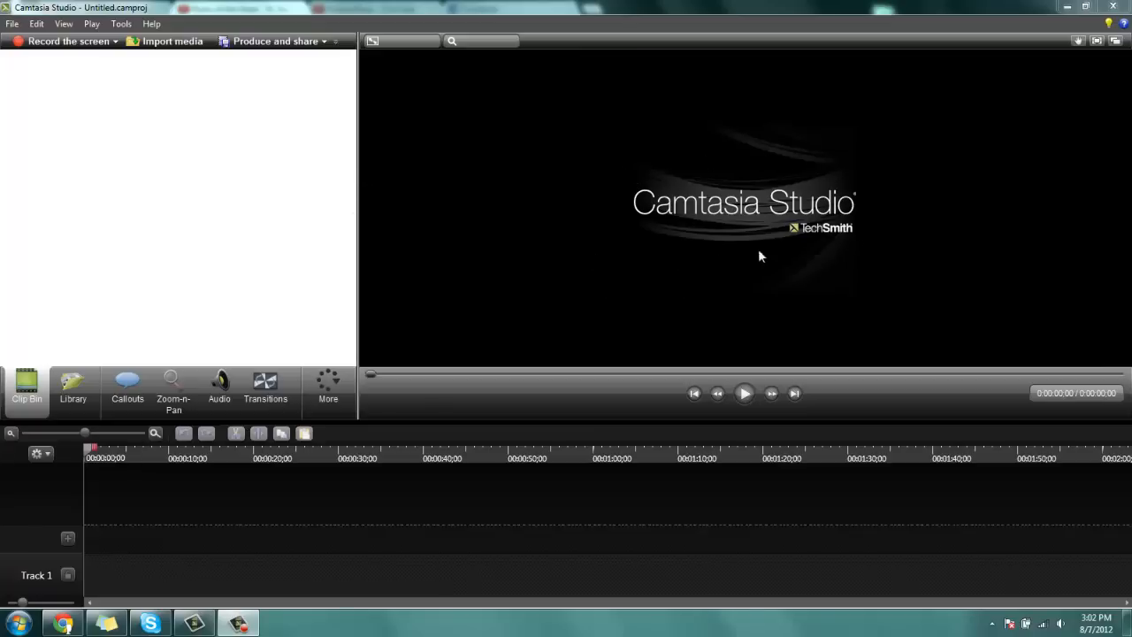
{"action": "mouse_move", "coordinate": [614, 201]}
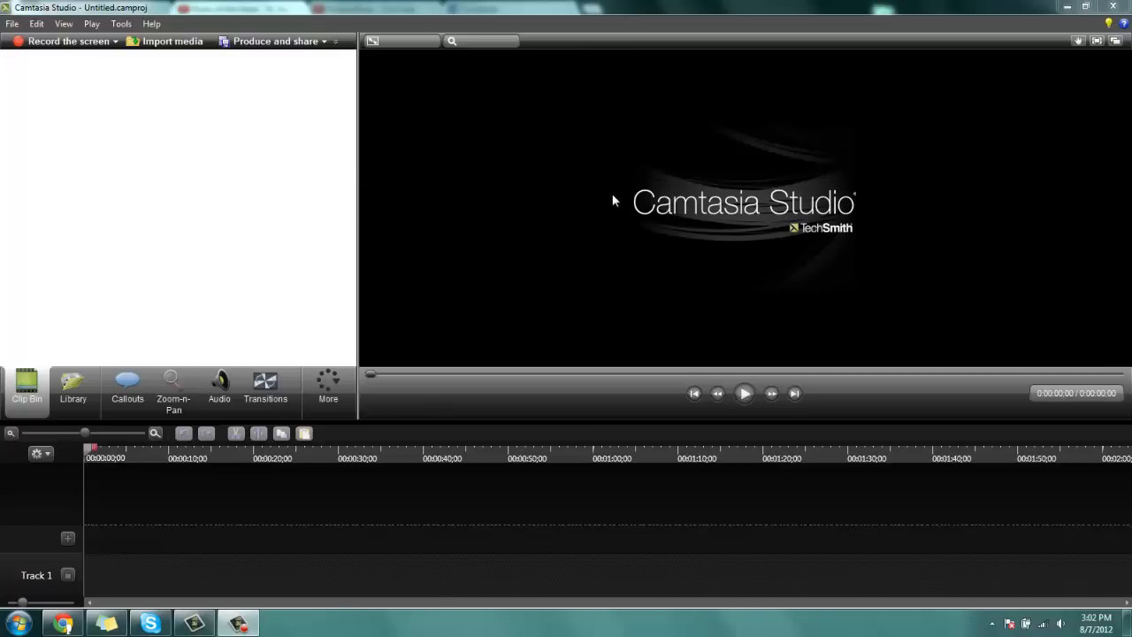
{"action": "mouse_move", "coordinate": [755, 282]}
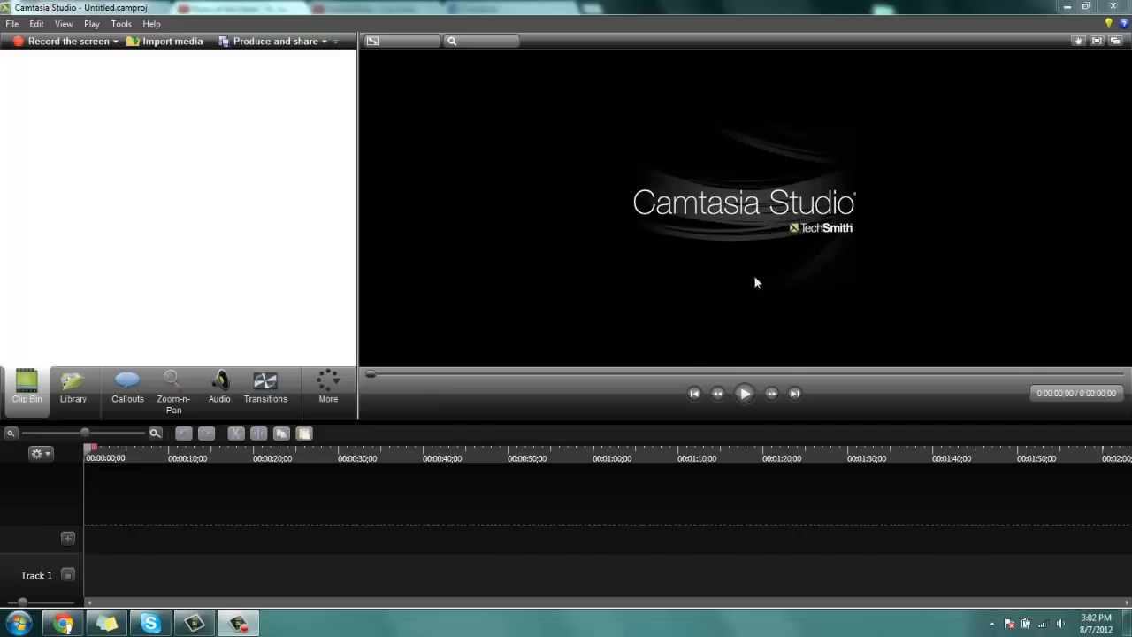
{"action": "mouse_move", "coordinate": [531, 237]}
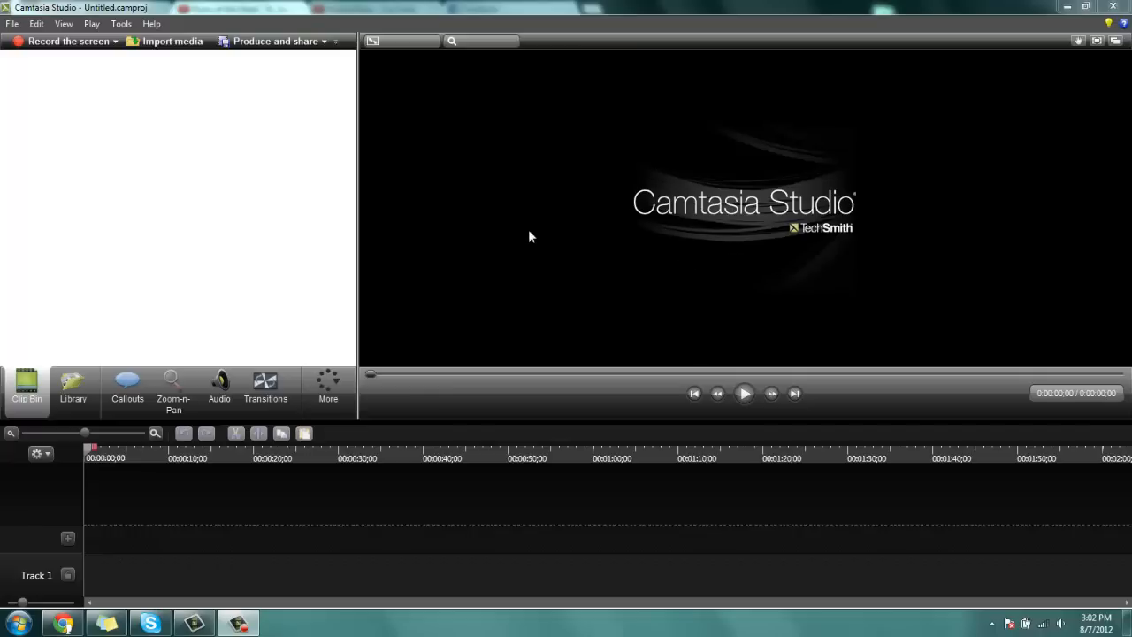
{"action": "mouse_move", "coordinate": [584, 168]}
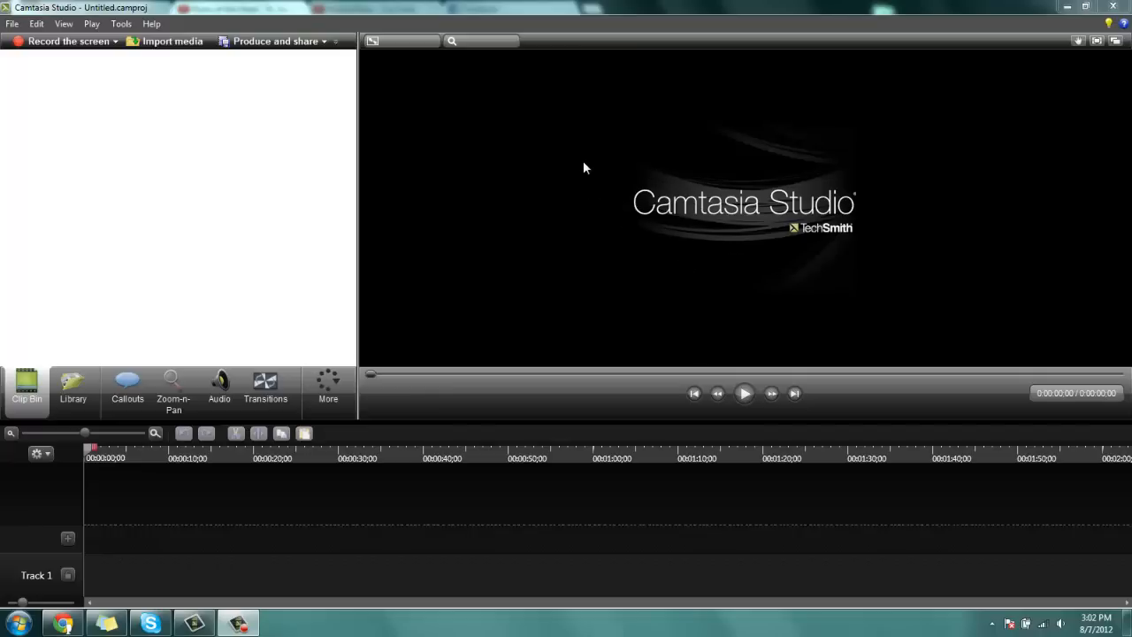
{"action": "mouse_move", "coordinate": [633, 202]}
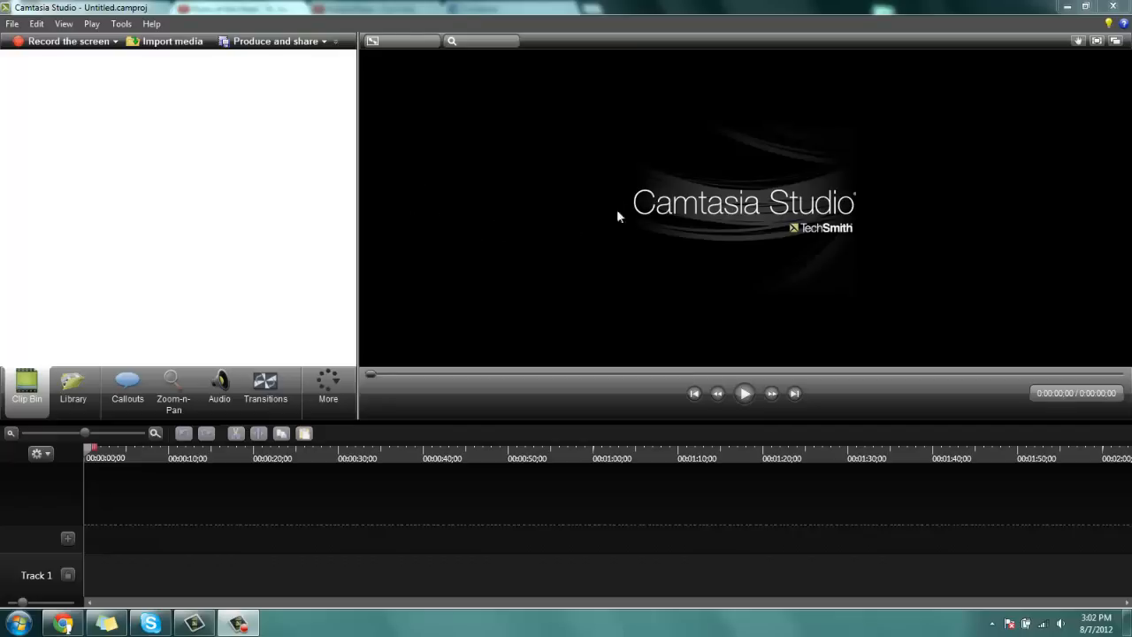
{"action": "mouse_move", "coordinate": [149, 113]}
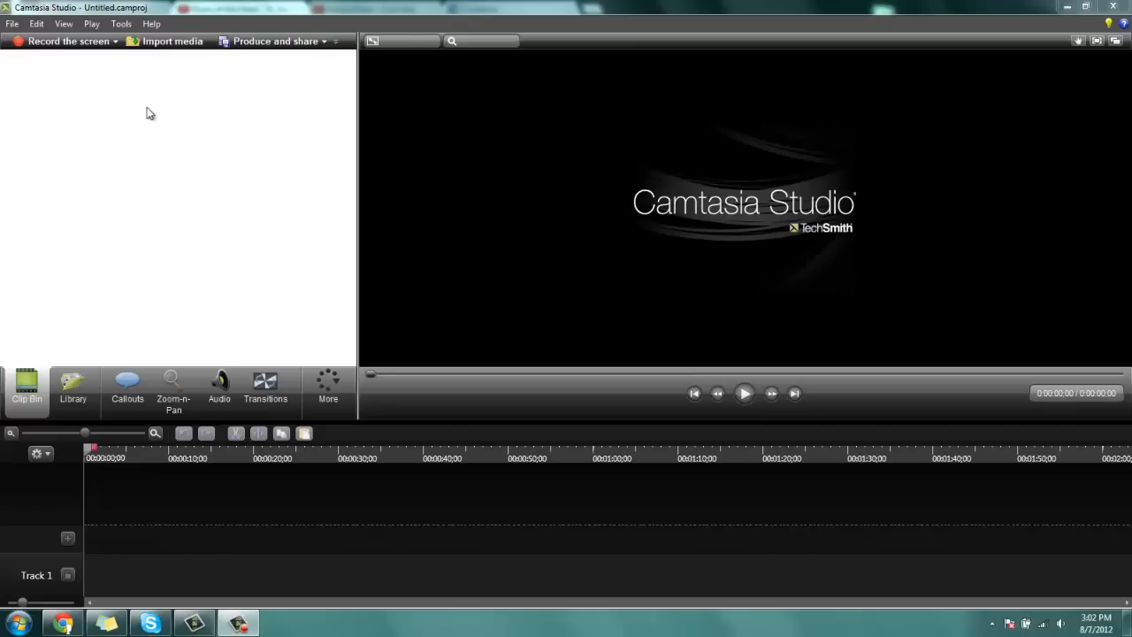
{"action": "mouse_move", "coordinate": [218, 143]}
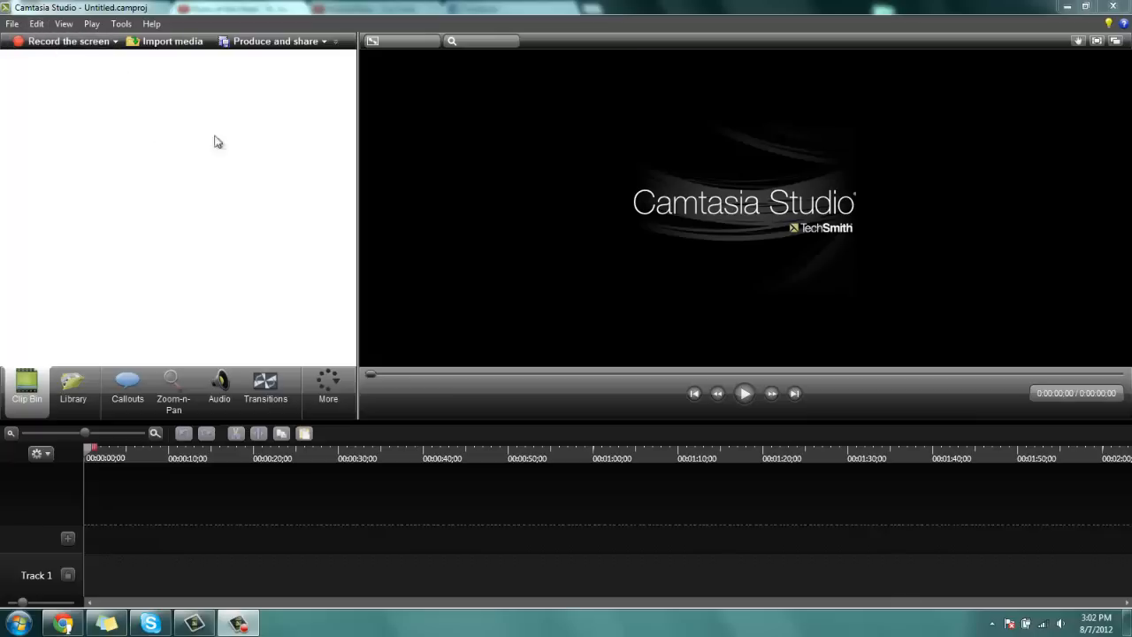
{"action": "mouse_move", "coordinate": [371, 163]}
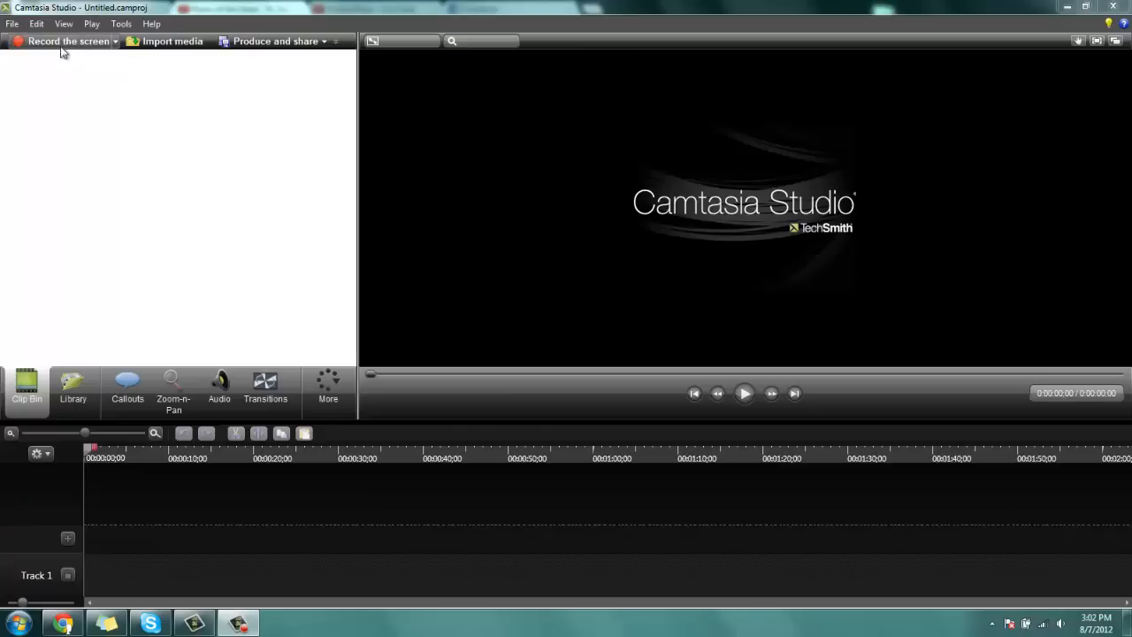
{"action": "mouse_move", "coordinate": [57, 49]}
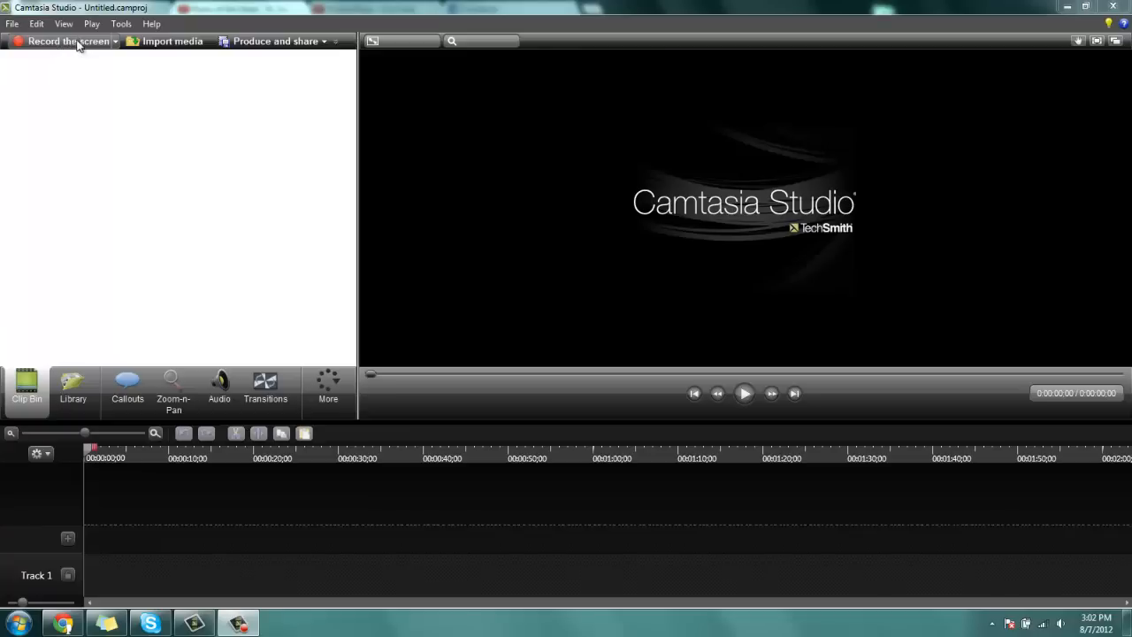
{"action": "mouse_move", "coordinate": [75, 100]}
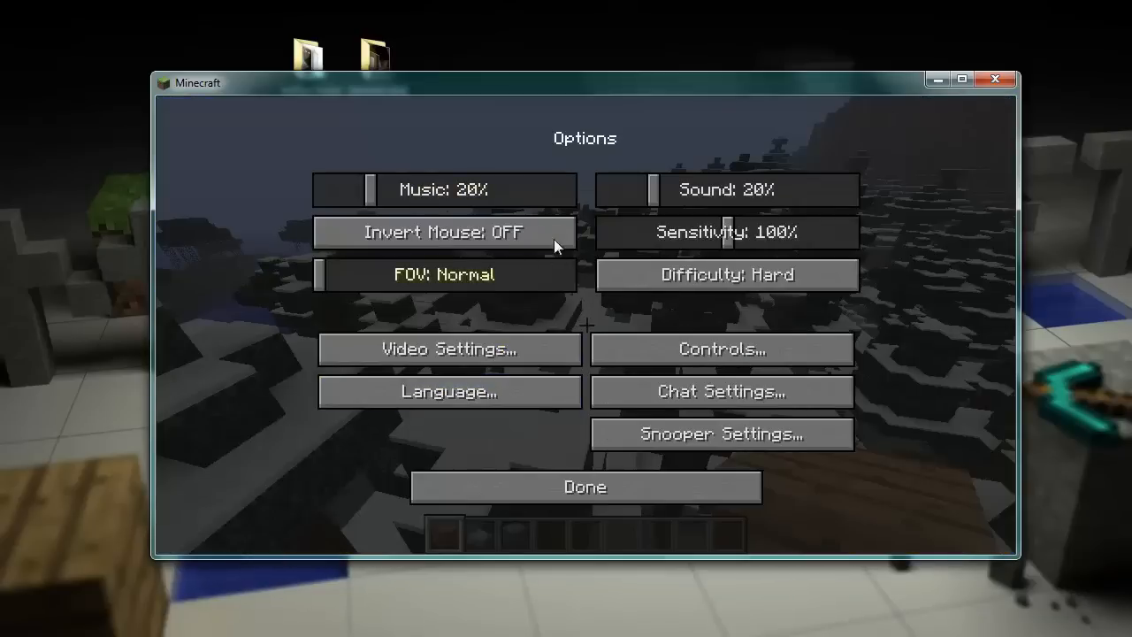
- Review Minecraft's Video Settings (Fast graphics, Max FPS), then close Options back to the game
{"action": "left_click", "coordinate": [448, 349]}
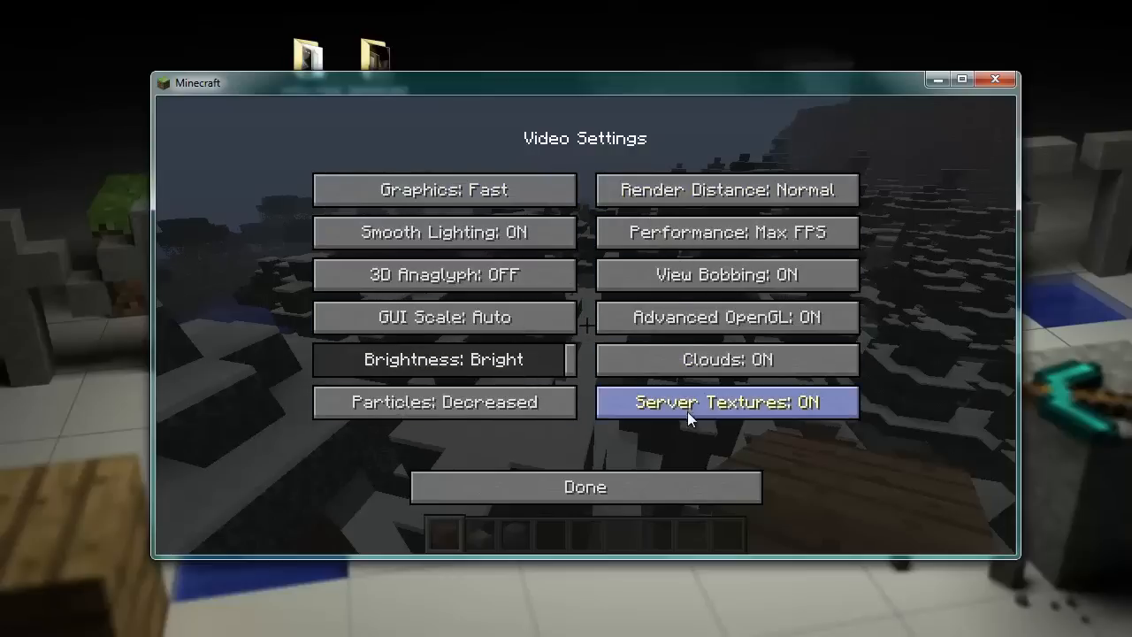
{"action": "mouse_move", "coordinate": [747, 403]}
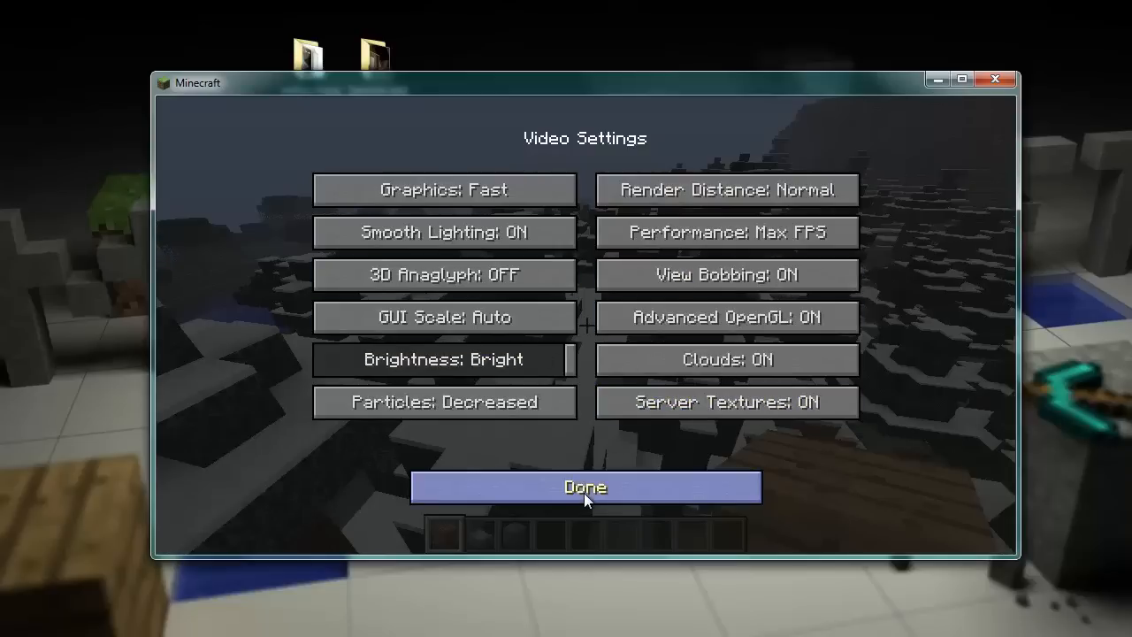
{"action": "left_click", "coordinate": [585, 486]}
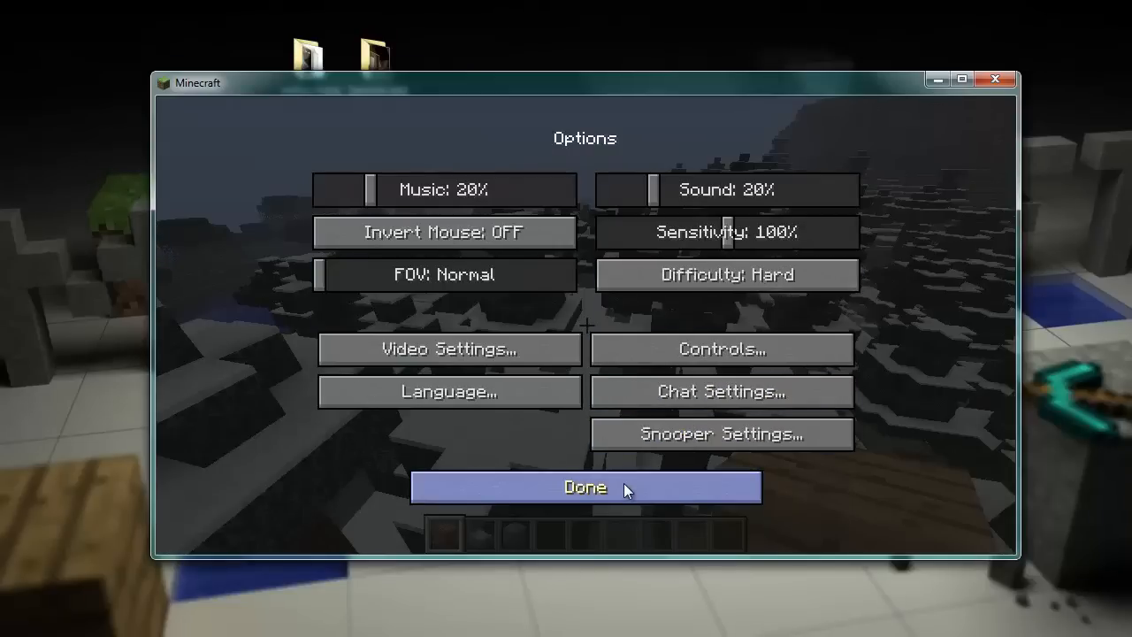
{"action": "left_click", "coordinate": [584, 487]}
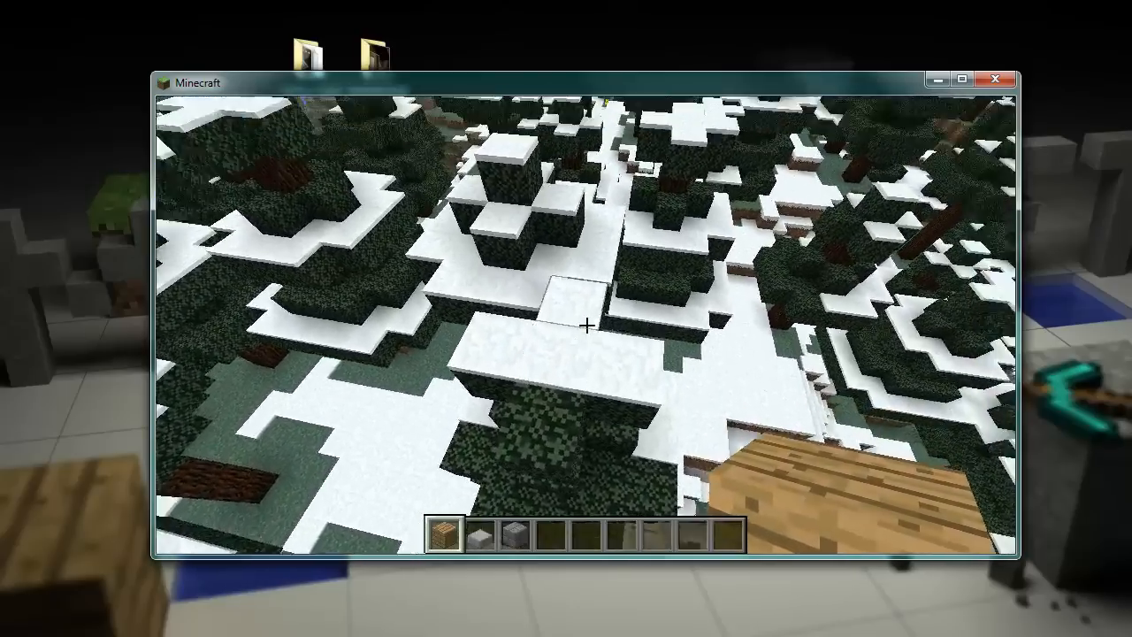
{"action": "mouse_move", "coordinate": [583, 326]}
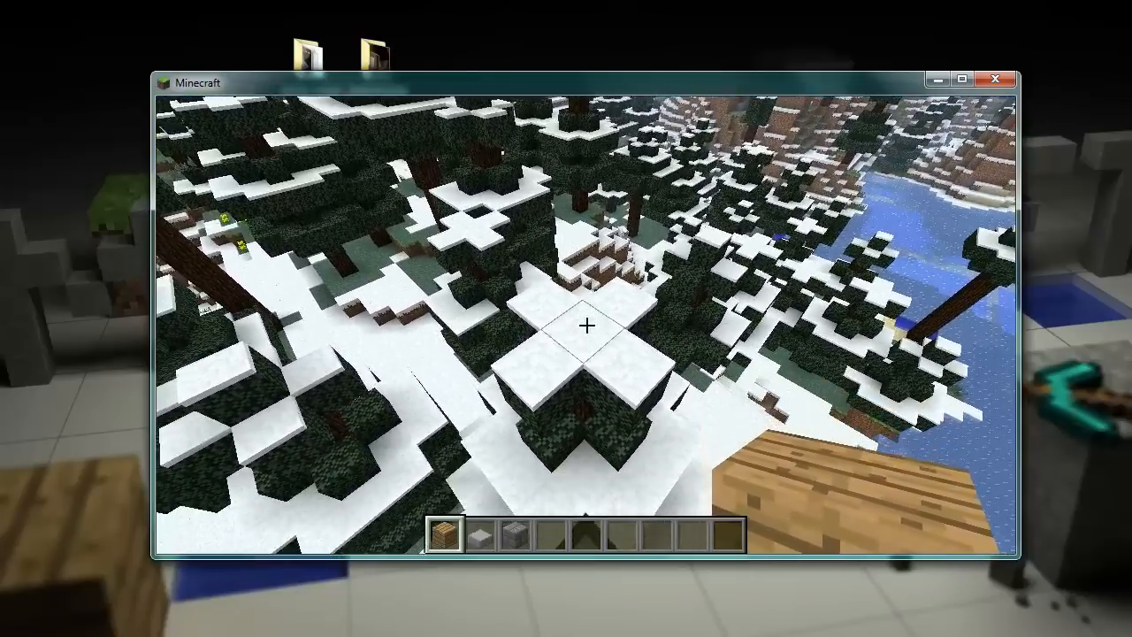
- After flying over the snowy taiga, open the creative inventory on the Building Blocks tab
{"action": "key", "text": "e"}
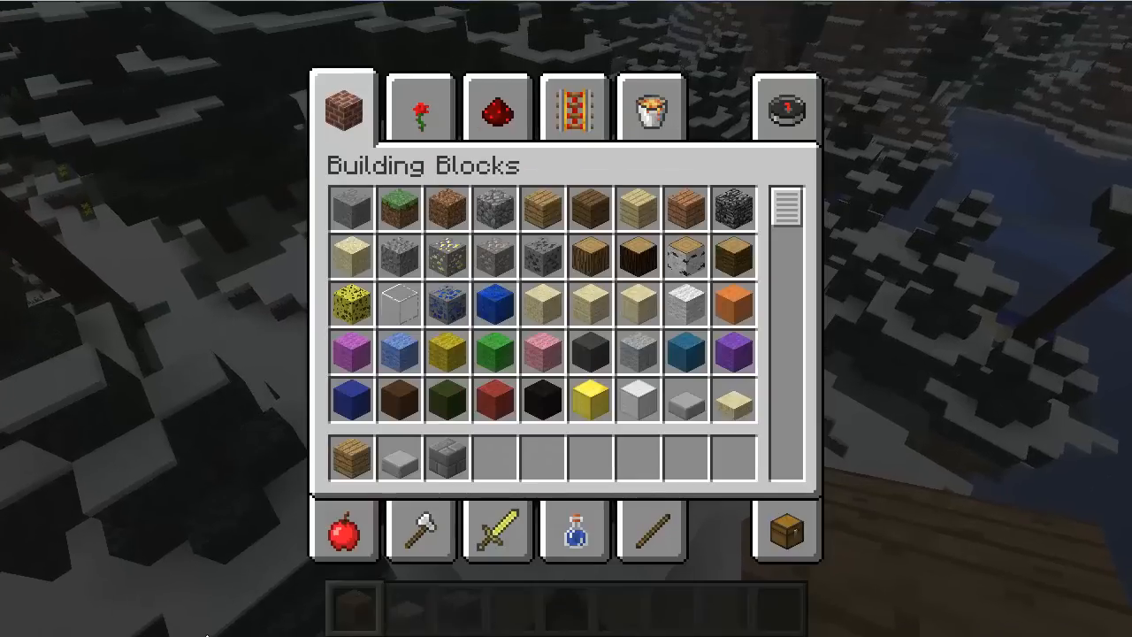
- Close the creative inventory and fly among the snowy spruce hills
{"action": "key", "text": "Escape"}
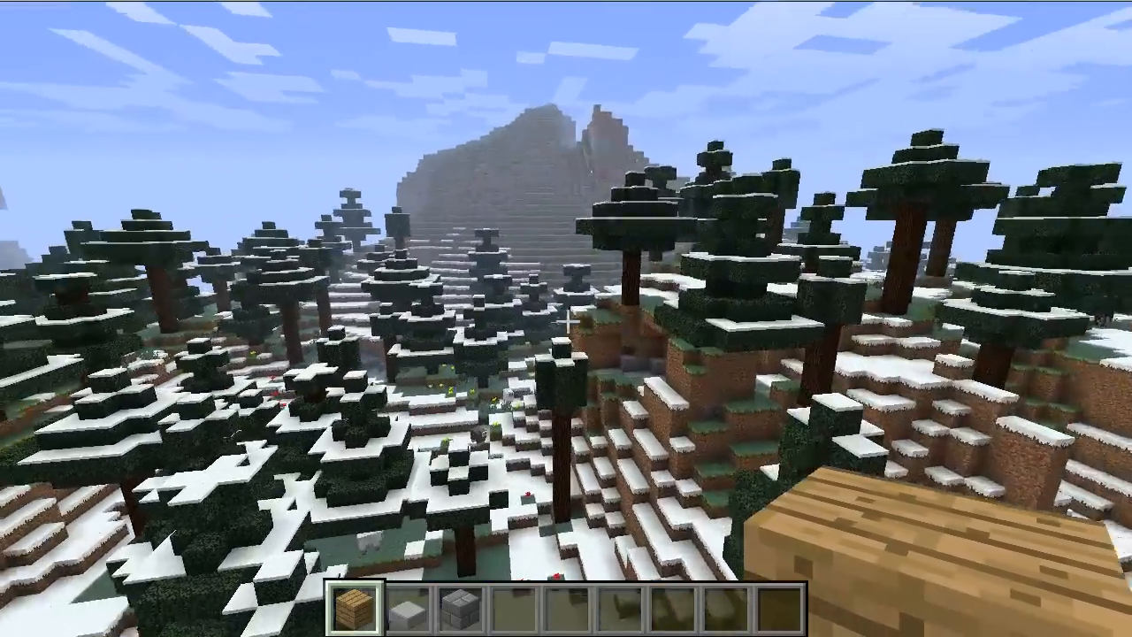
{"action": "mouse_move", "coordinate": [566, 318]}
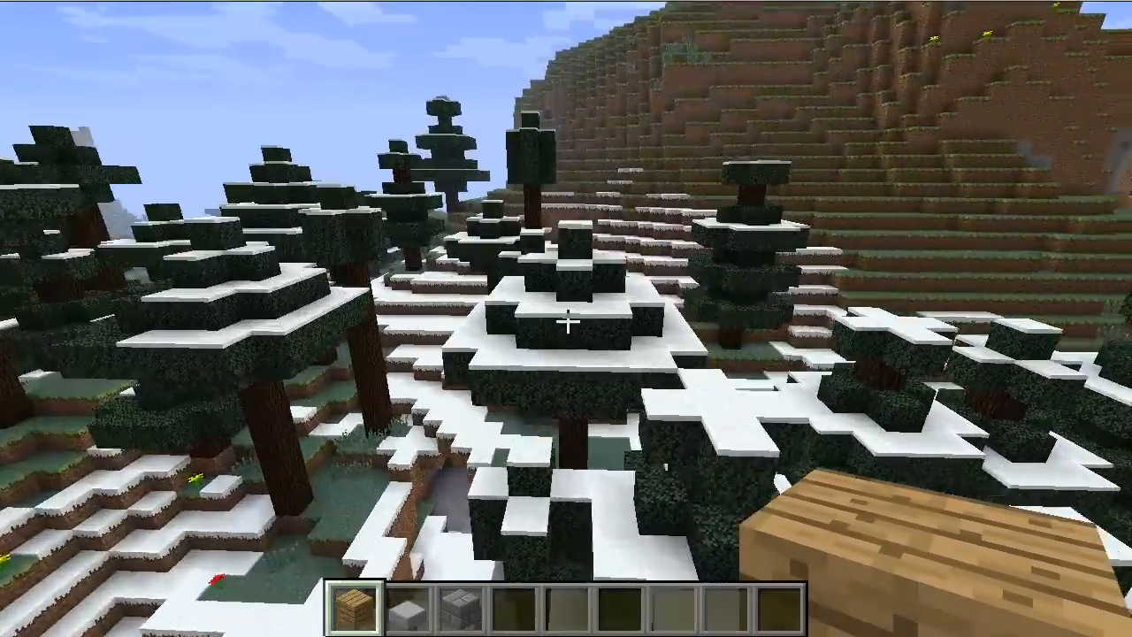
{"action": "mouse_move", "coordinate": [566, 318]}
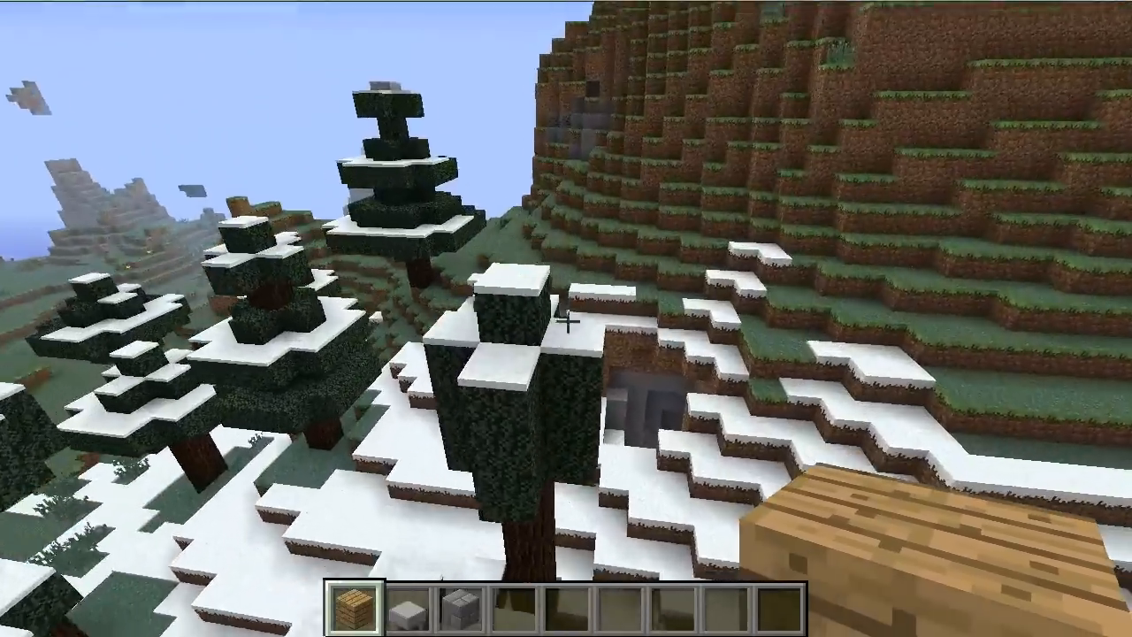
{"action": "mouse_move", "coordinate": [566, 319]}
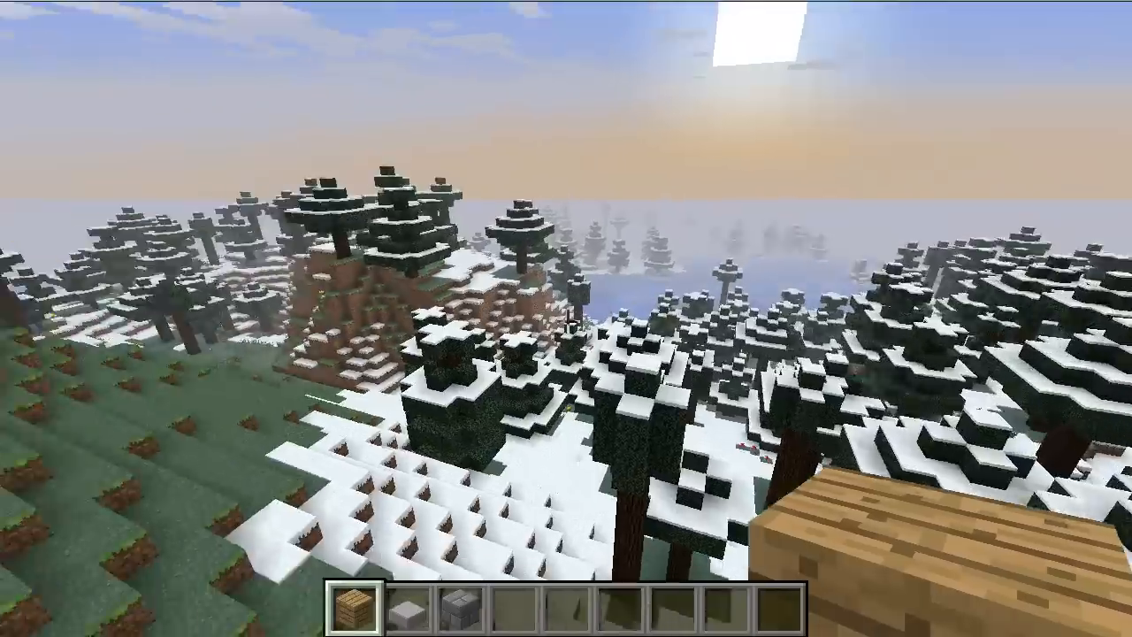
{"action": "mouse_move", "coordinate": [566, 318]}
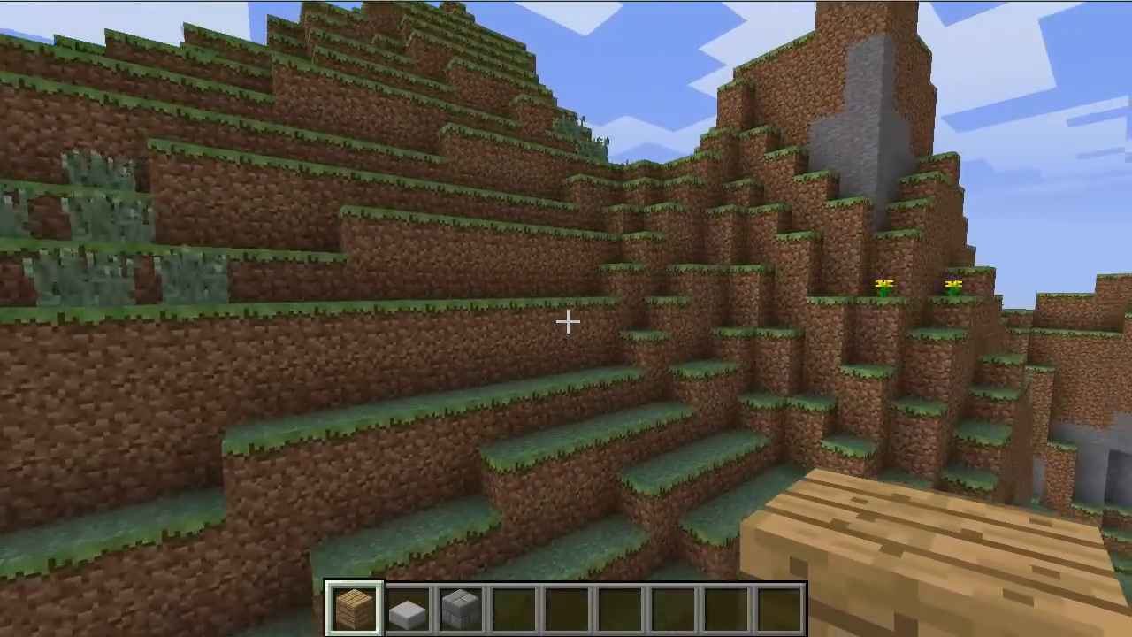
{"action": "mouse_move", "coordinate": [565, 318]}
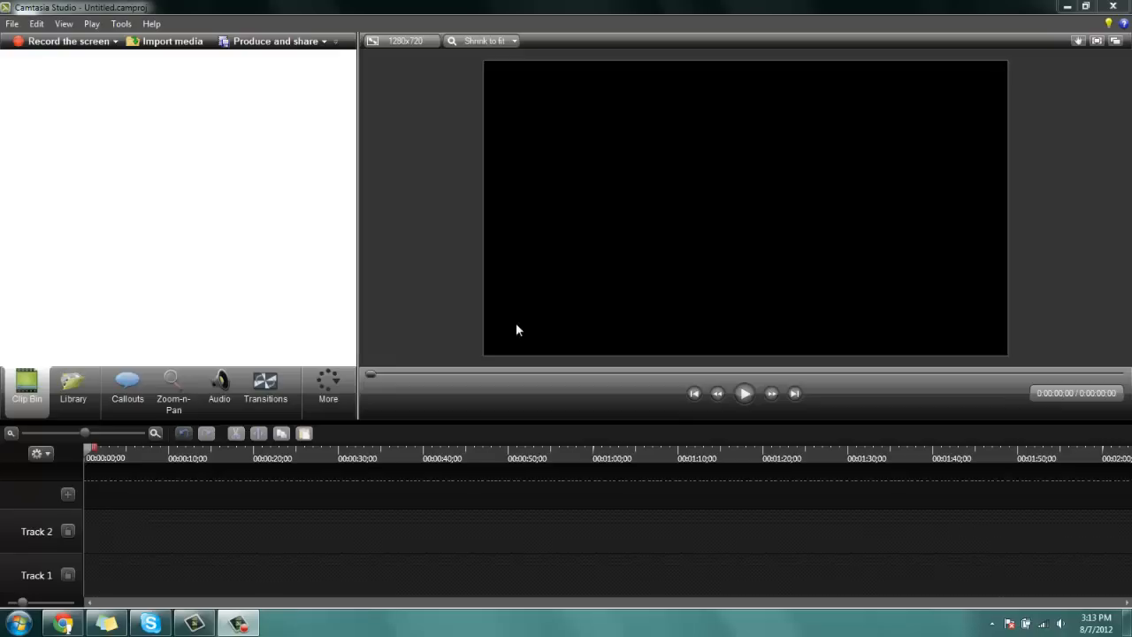
{"action": "mouse_move", "coordinate": [491, 300]}
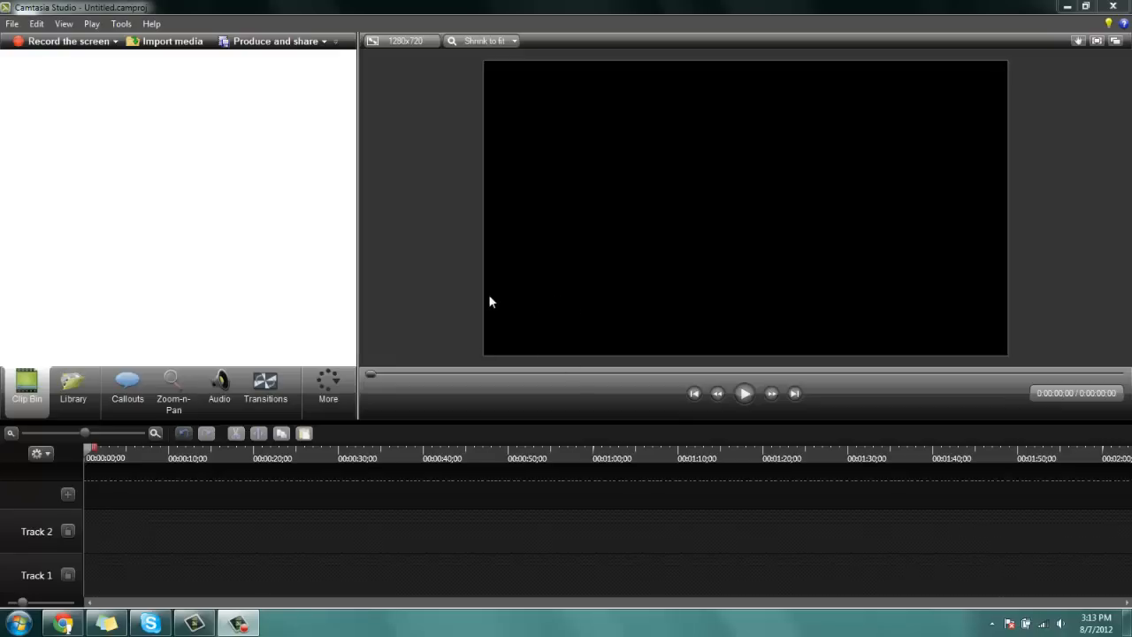
{"action": "mouse_move", "coordinate": [494, 288]}
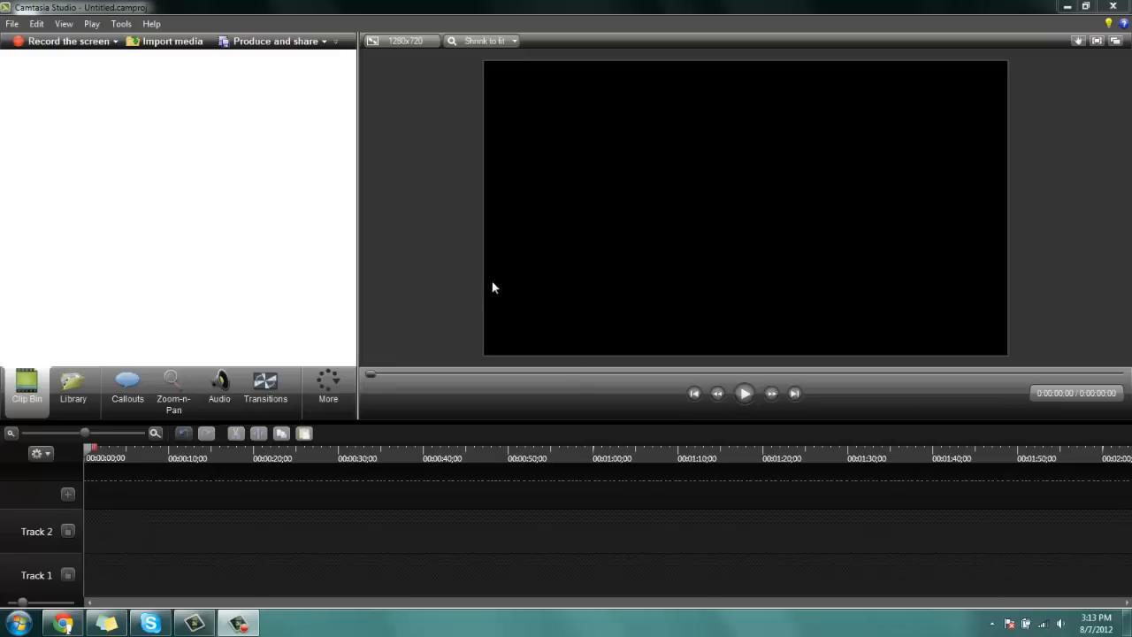
{"action": "mouse_move", "coordinate": [199, 112]}
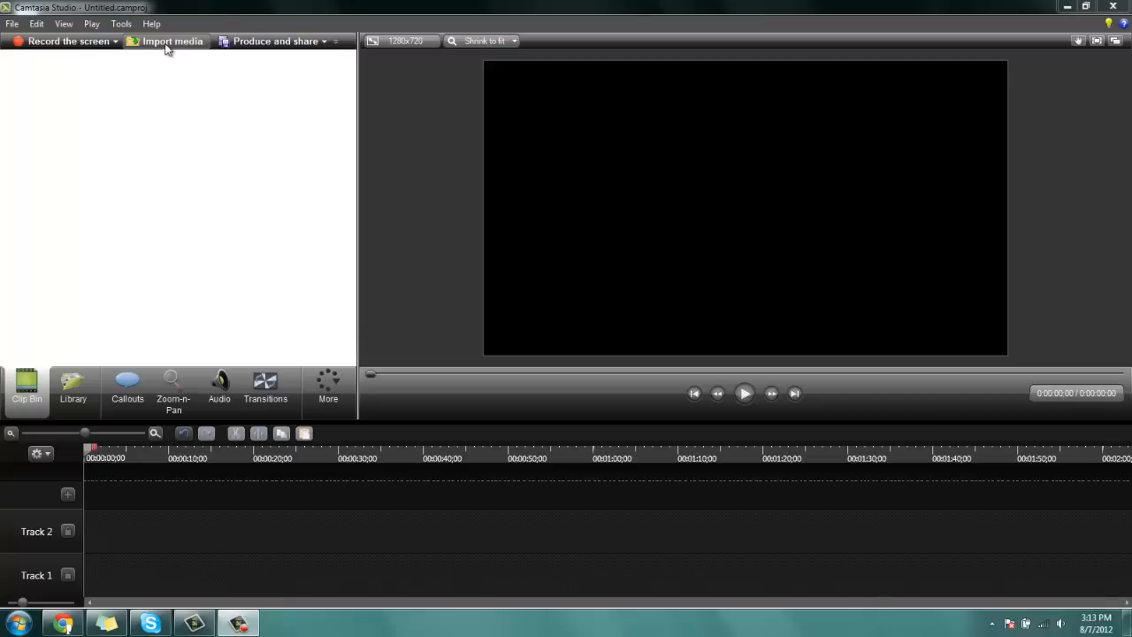
{"action": "mouse_move", "coordinate": [164, 46]}
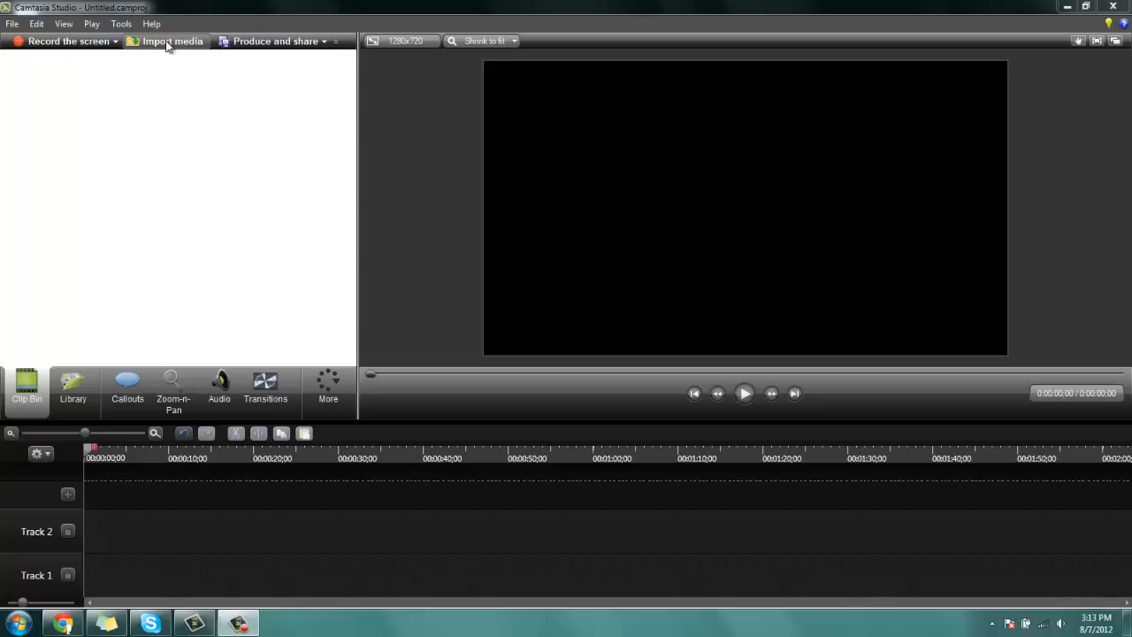
{"action": "mouse_move", "coordinate": [211, 91]}
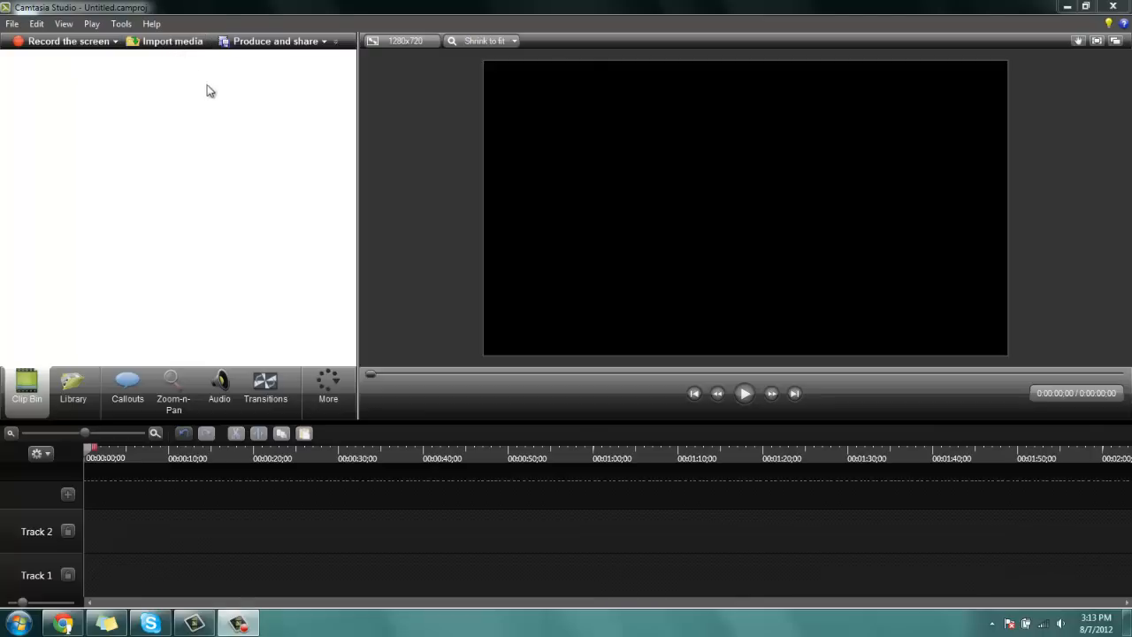
{"action": "mouse_move", "coordinate": [182, 58]}
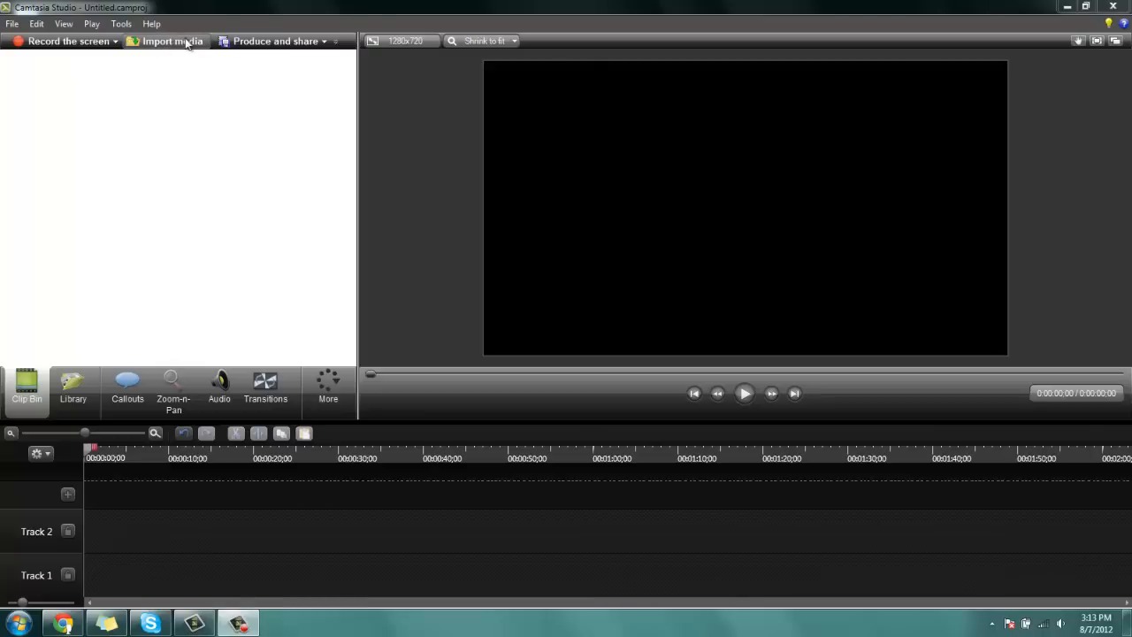
- Open Camtasia's Import media dialog on the Camtasia Studio folder
{"action": "left_click", "coordinate": [172, 40]}
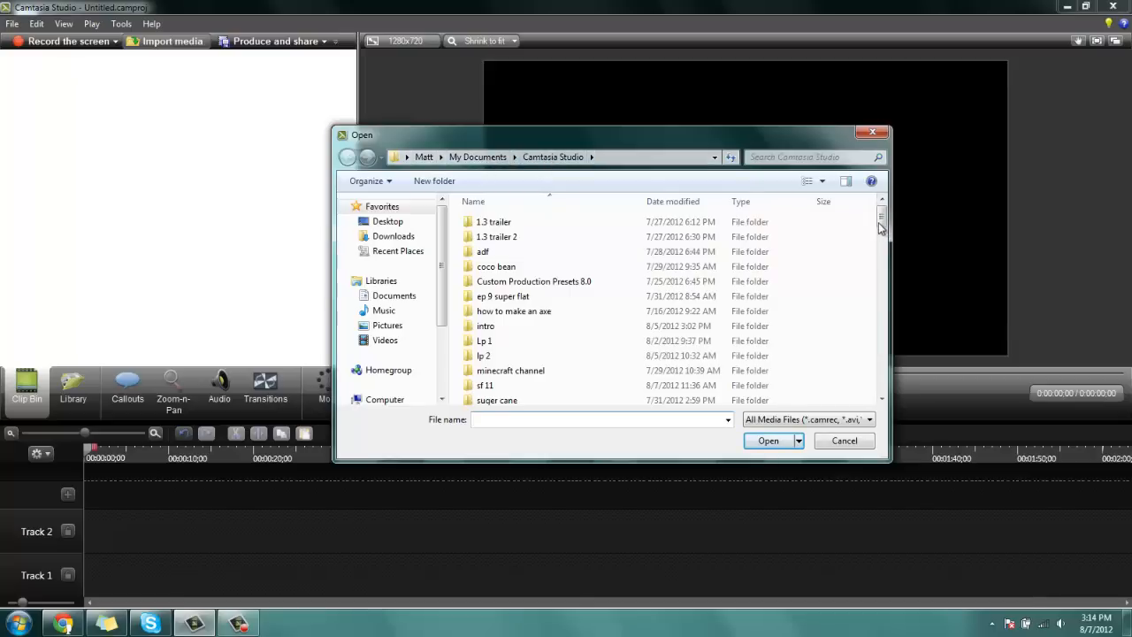
- Import 'how to record 1.camrec' into the clip bin
{"action": "scroll", "scroll_direction": "down", "scroll_amount": 3}
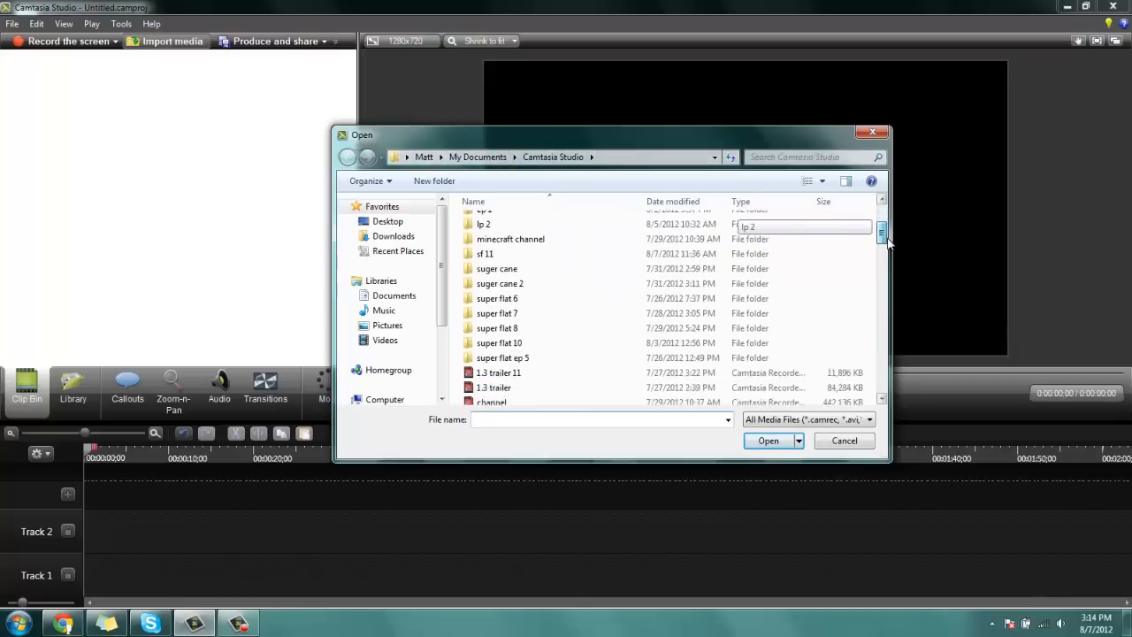
{"action": "scroll", "scroll_direction": "down", "scroll_amount": 3}
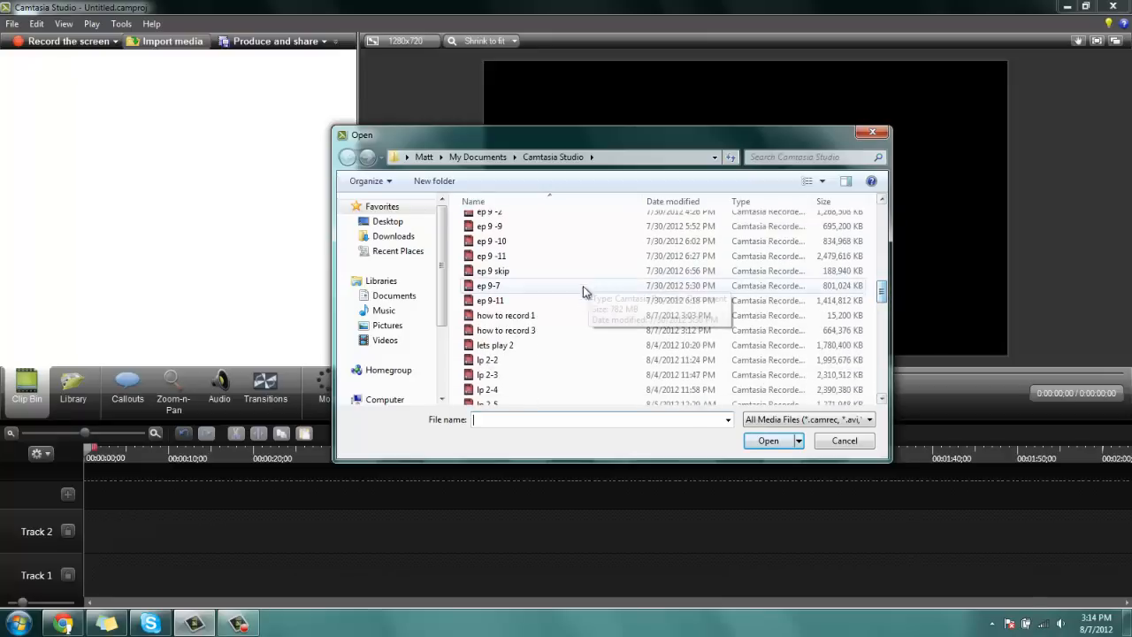
{"action": "left_click", "coordinate": [767, 440]}
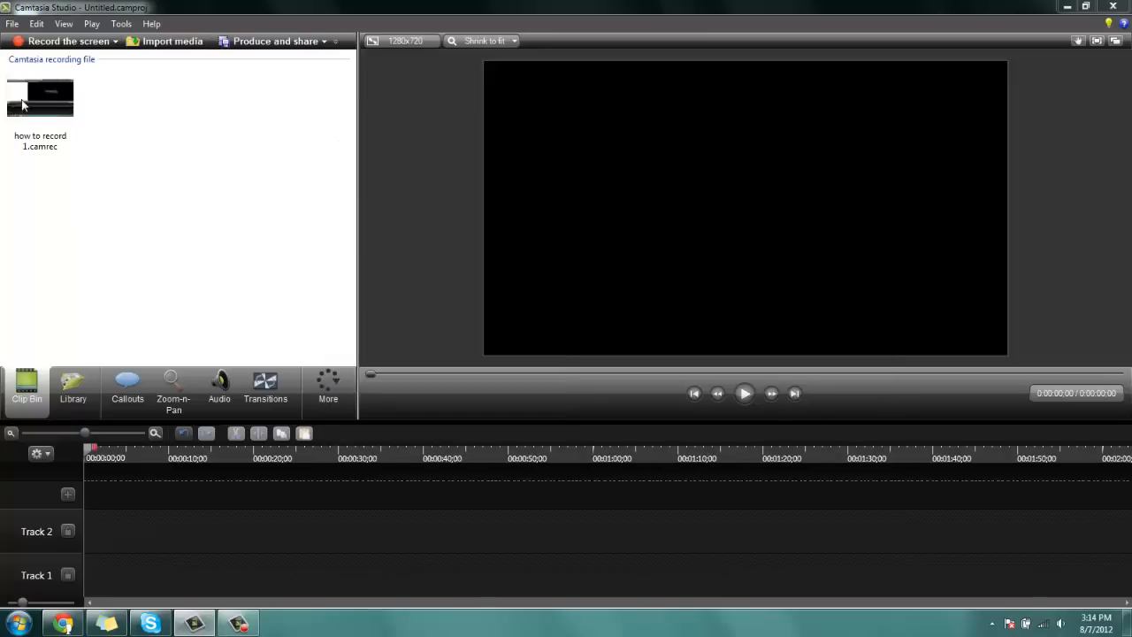
- Import 'how to record 3.camrec' as well, then select the how to record 1 clip
{"action": "left_click", "coordinate": [172, 40]}
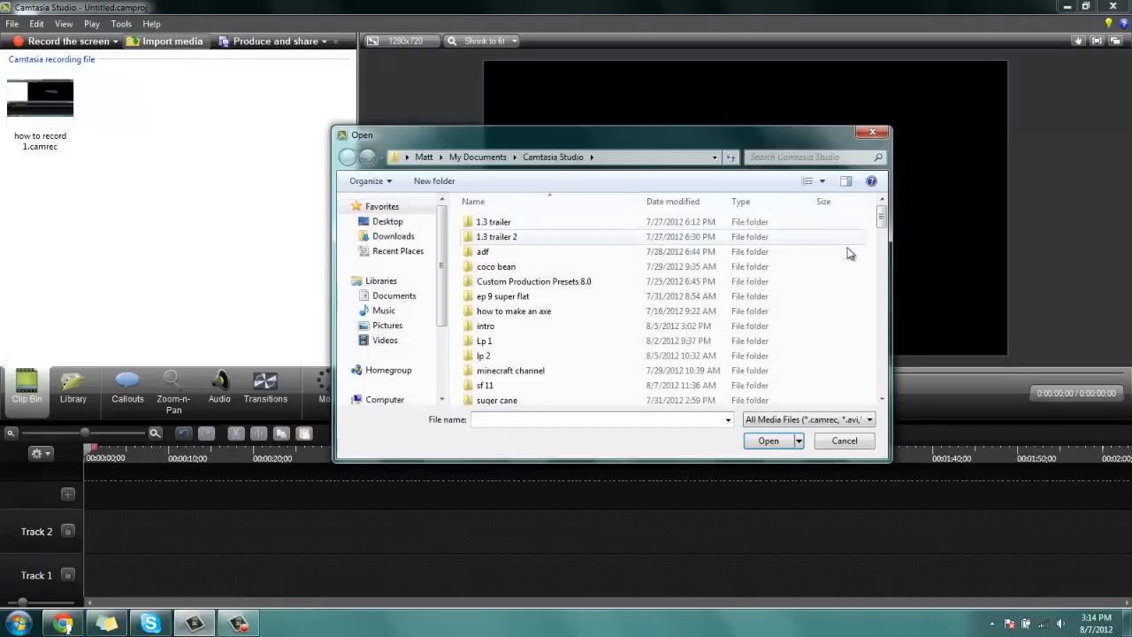
{"action": "scroll", "scroll_direction": "down", "scroll_amount": 3}
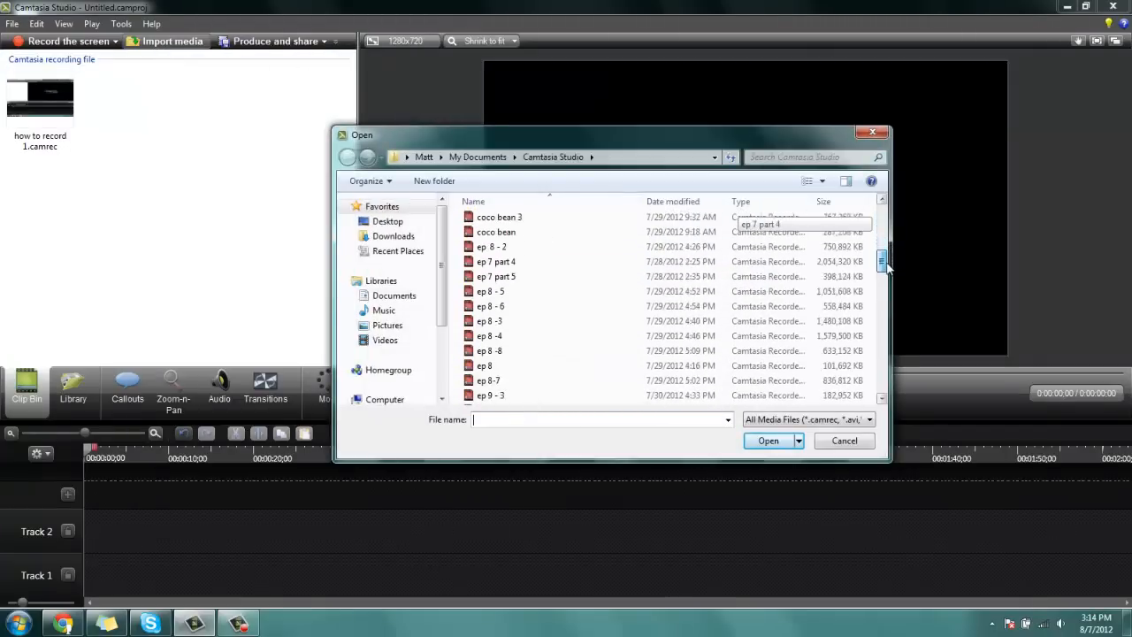
{"action": "scroll", "scroll_direction": "down", "scroll_amount": 3}
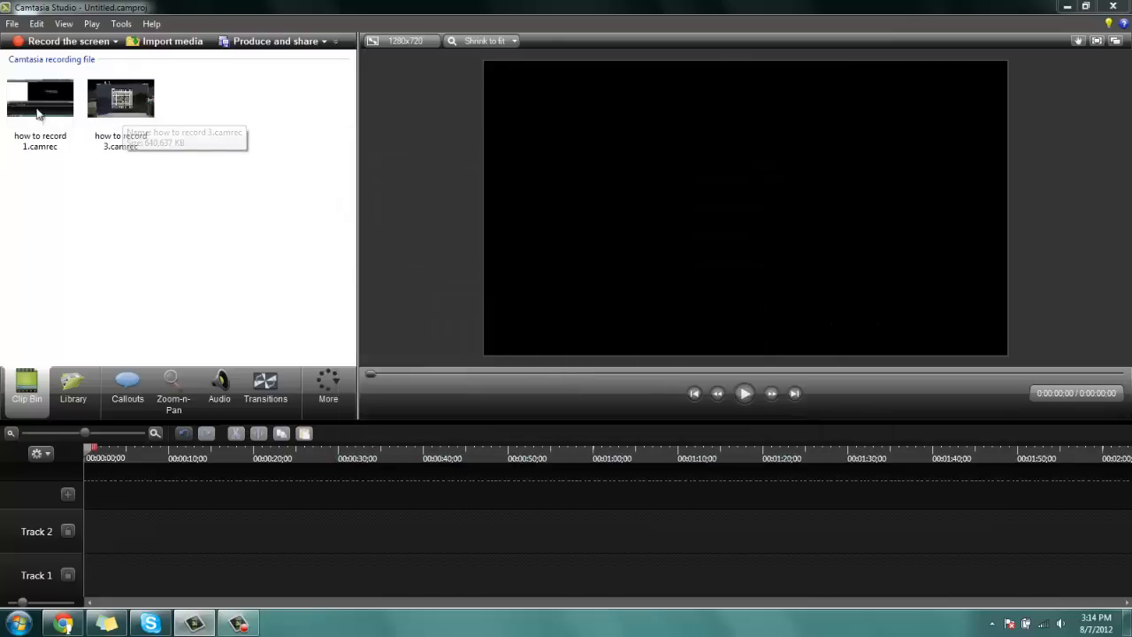
{"action": "mouse_move", "coordinate": [95, 89]}
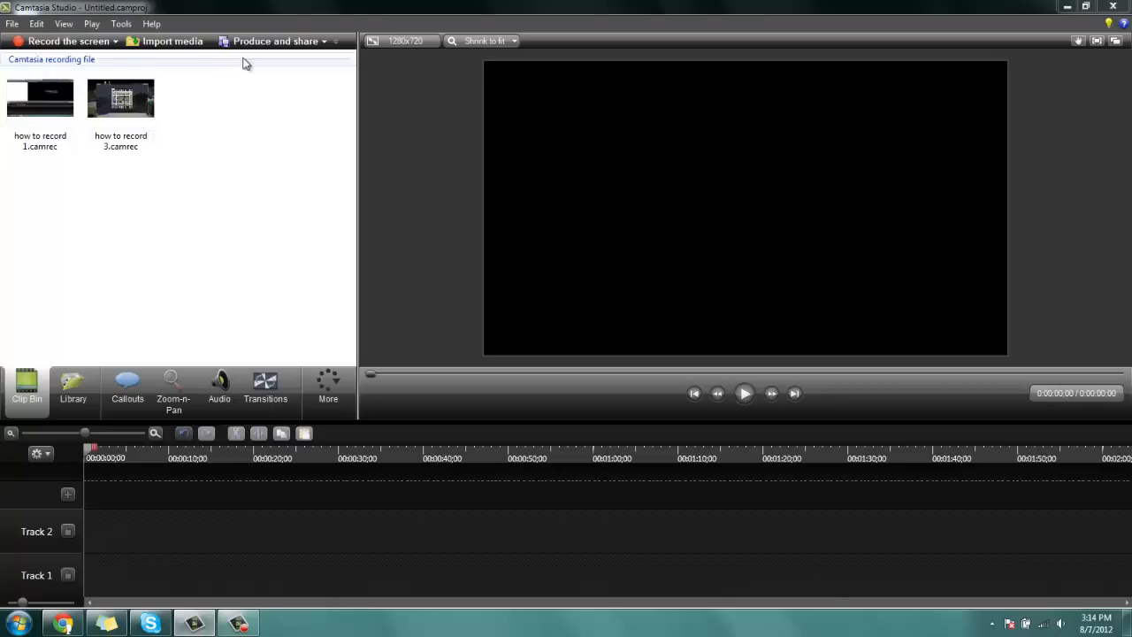
{"action": "left_click", "coordinate": [40, 98]}
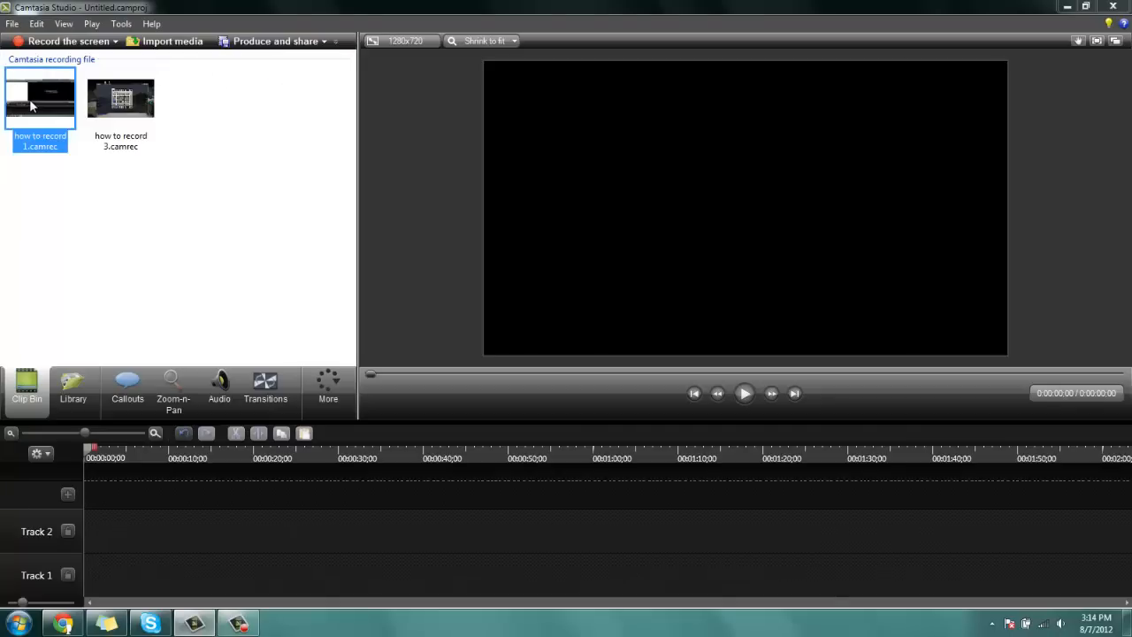
{"action": "mouse_move", "coordinate": [128, 575]}
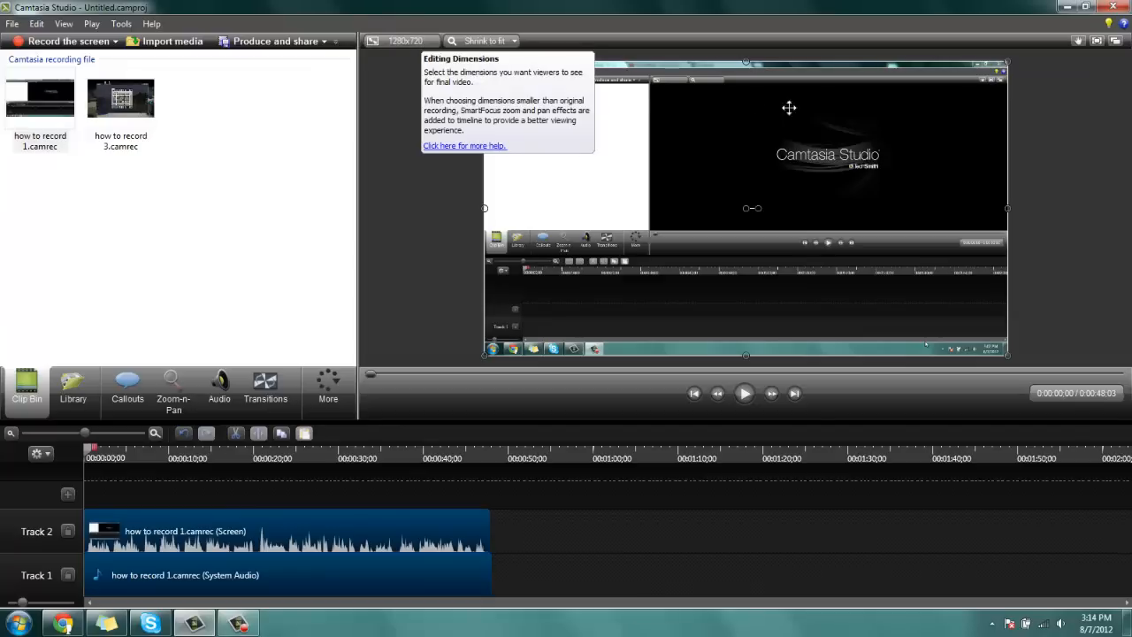
{"action": "mouse_move", "coordinate": [442, 55]}
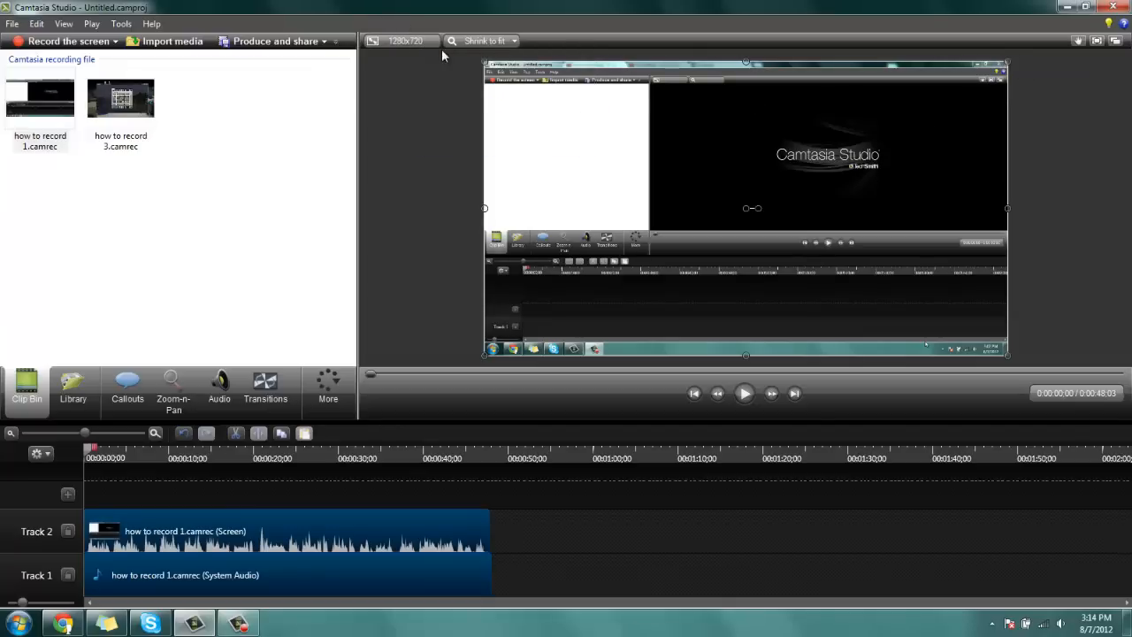
- With how to record 1 on the timeline, open the 1280 x 720 editing dimensions dialog
{"action": "left_click", "coordinate": [402, 41]}
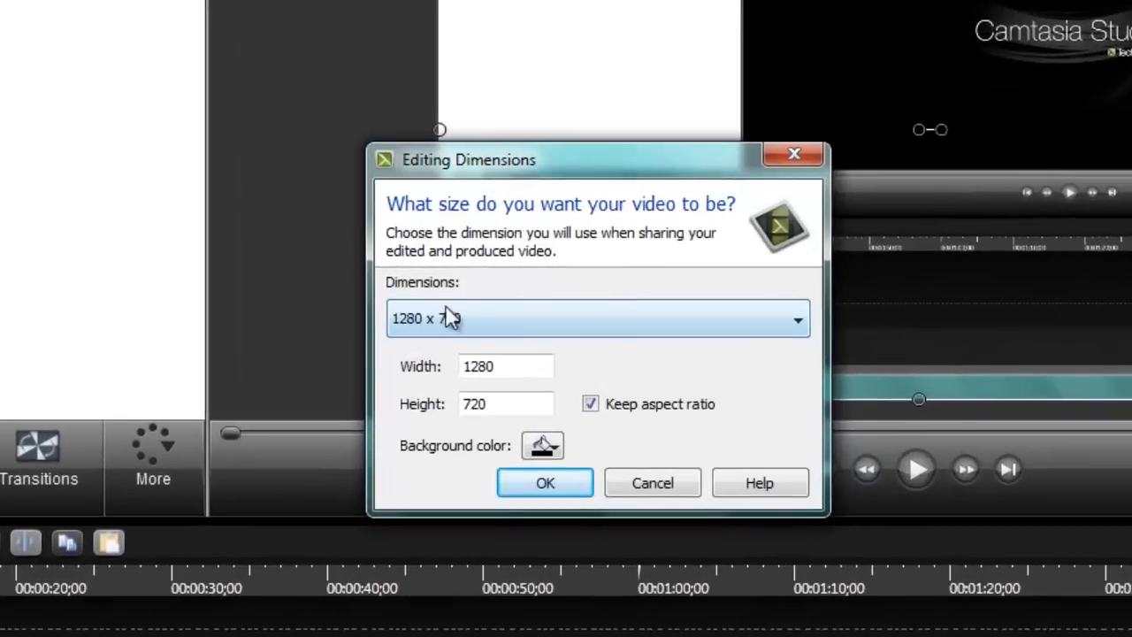
{"action": "mouse_move", "coordinate": [535, 329]}
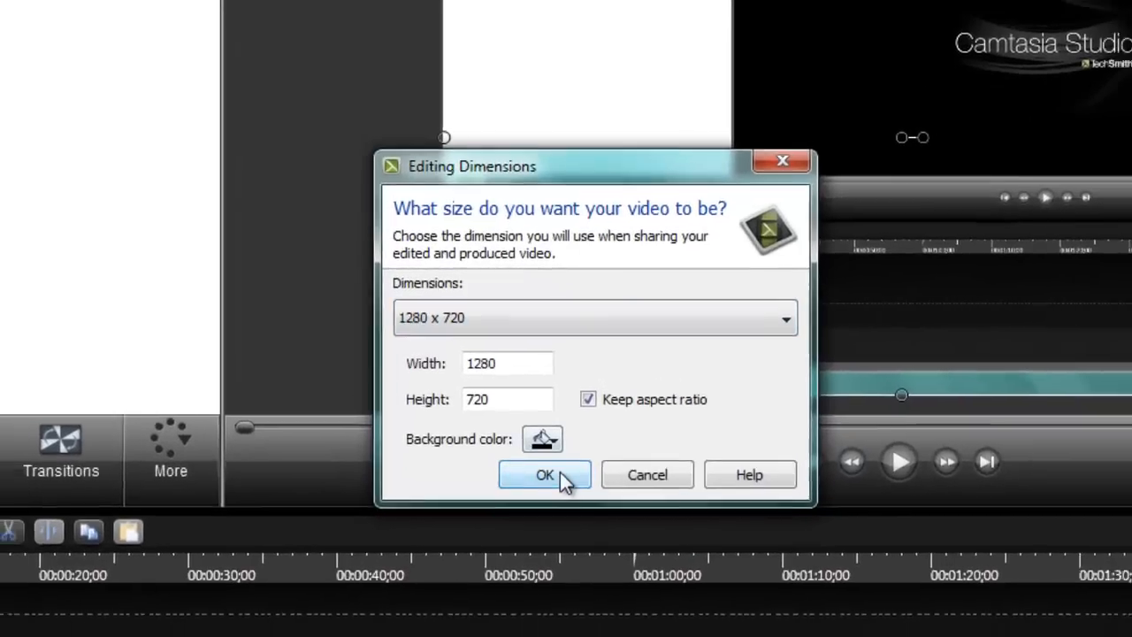
- Keep the editing dimensions at 1280 x 720 and confirm
{"action": "left_click", "coordinate": [544, 475]}
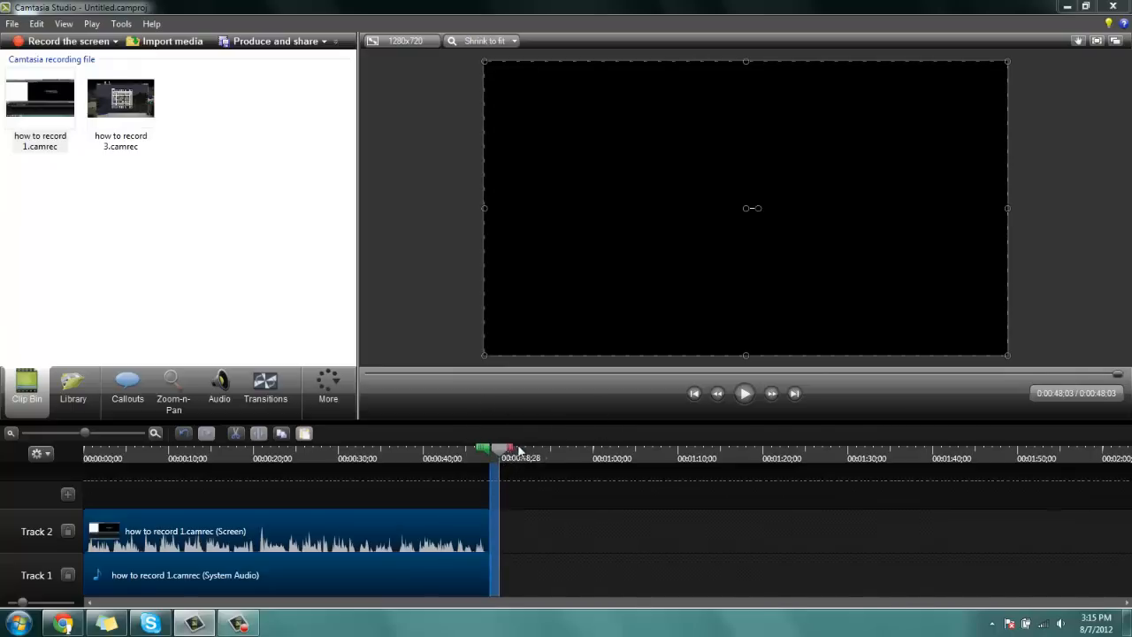
- Add 'how to record 3.camrec' to the timeline after the first clip's end
{"action": "right_click", "coordinate": [520, 451]}
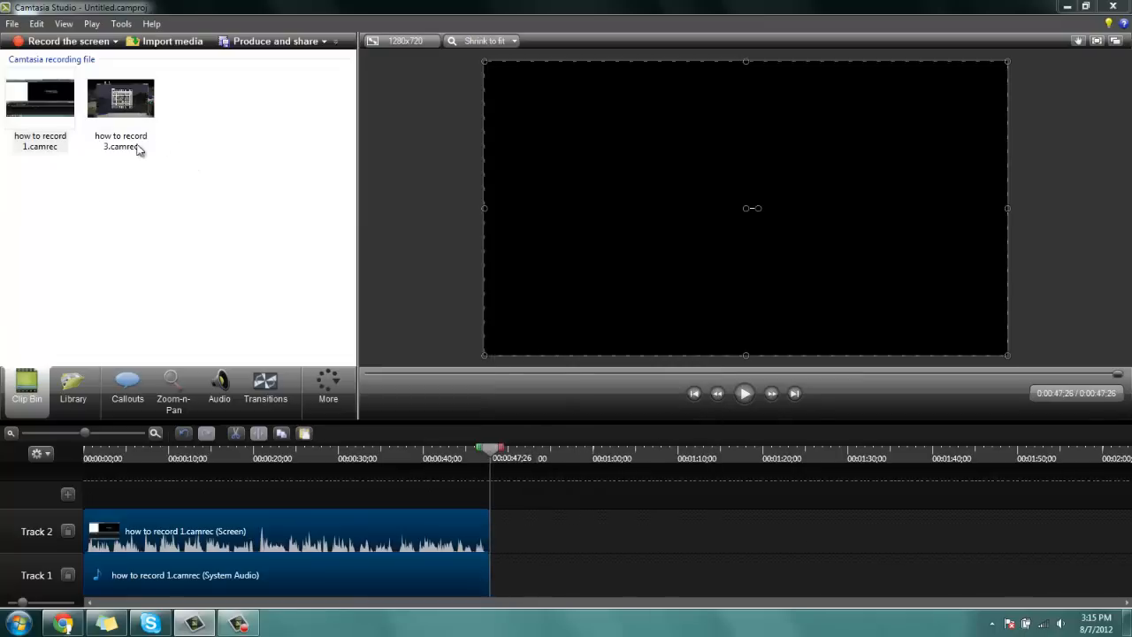
{"action": "left_click", "coordinate": [120, 98]}
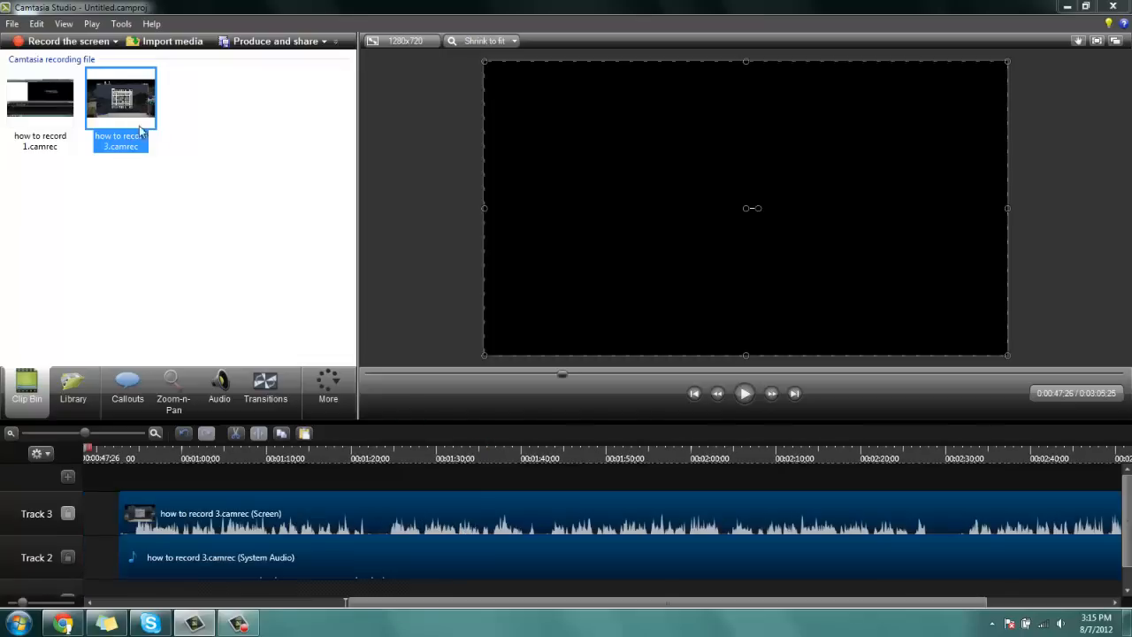
{"action": "mouse_move", "coordinate": [607, 506]}
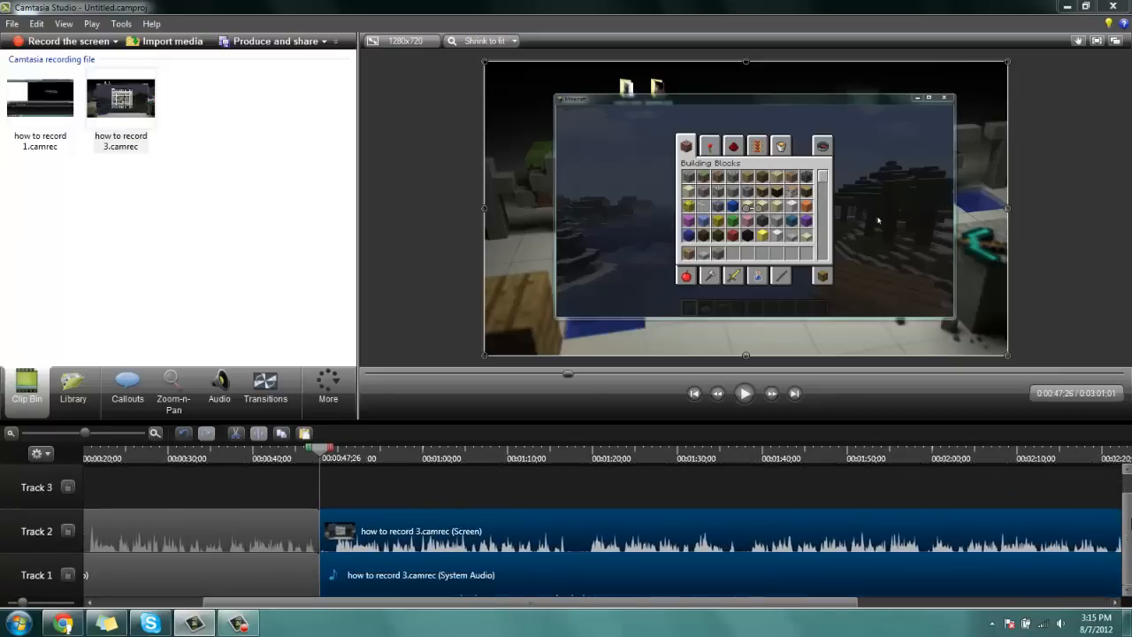
- Scroll the timeline to check the second clip's end at about 3:00
{"action": "scroll", "scroll_direction": "right", "scroll_amount": 3}
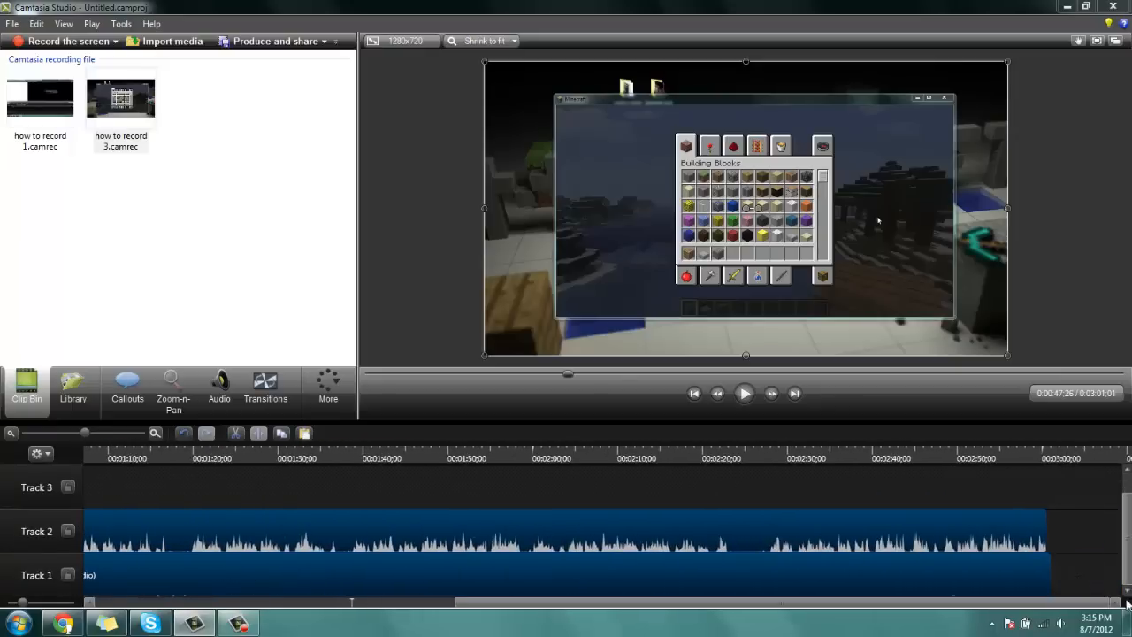
{"action": "left_click", "coordinate": [1026, 446]}
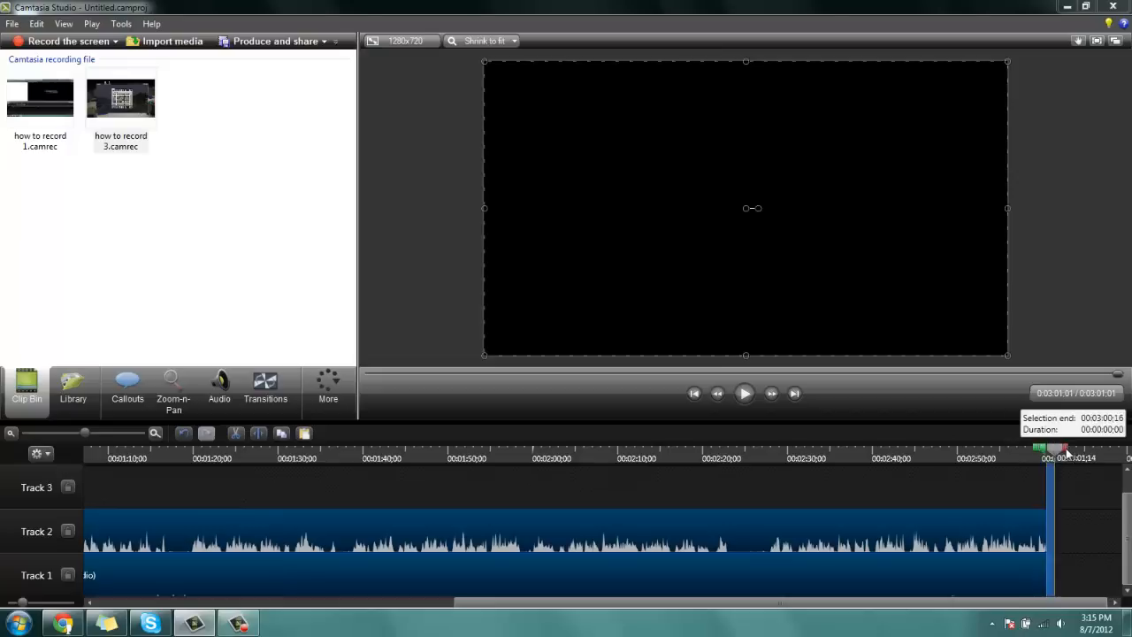
{"action": "right_click", "coordinate": [1057, 450]}
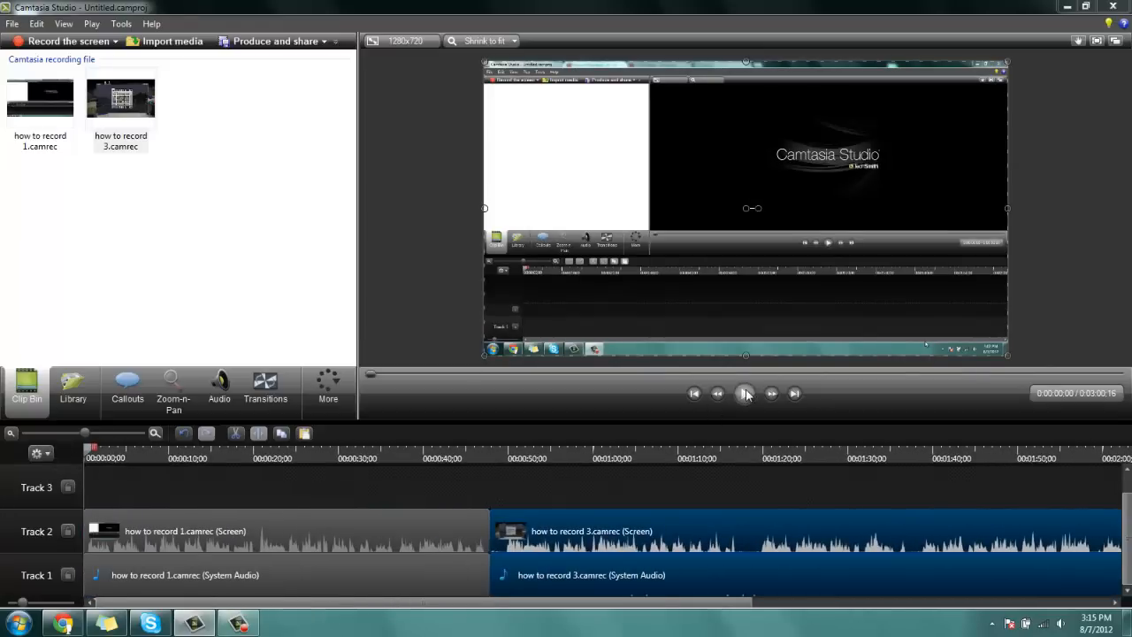
{"action": "left_click", "coordinate": [744, 394]}
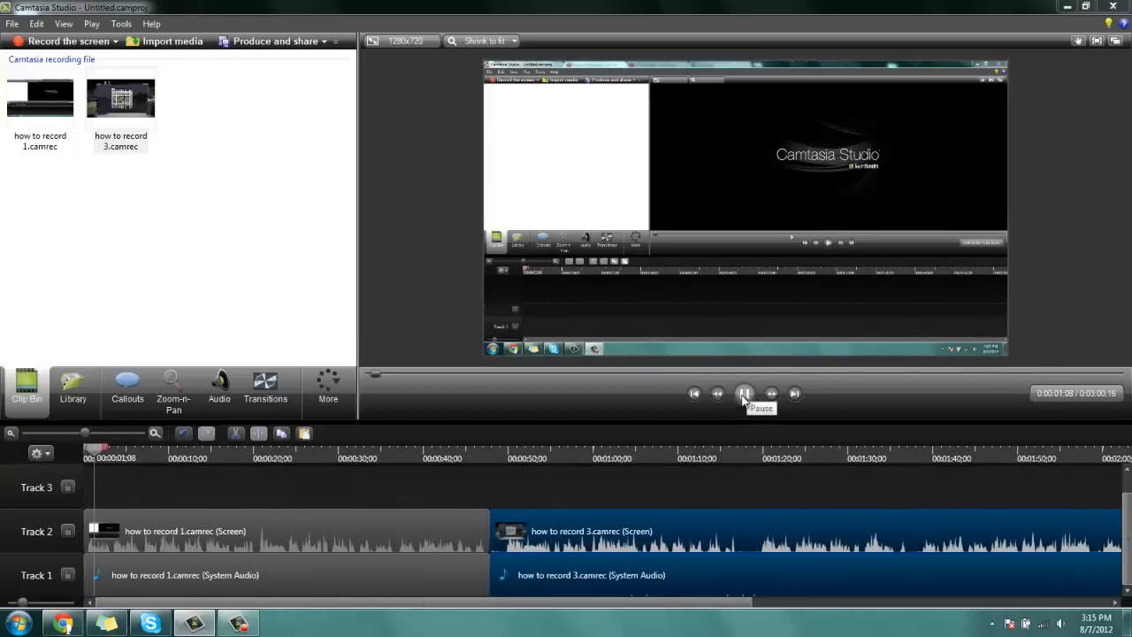
{"action": "left_click", "coordinate": [744, 393]}
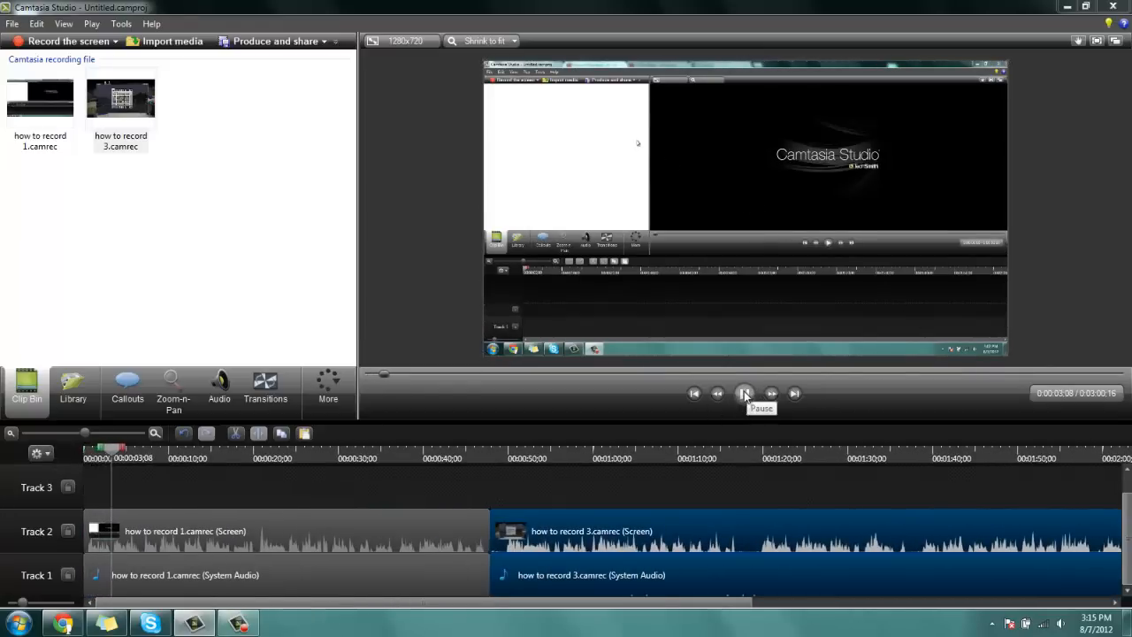
{"action": "left_click", "coordinate": [744, 394]}
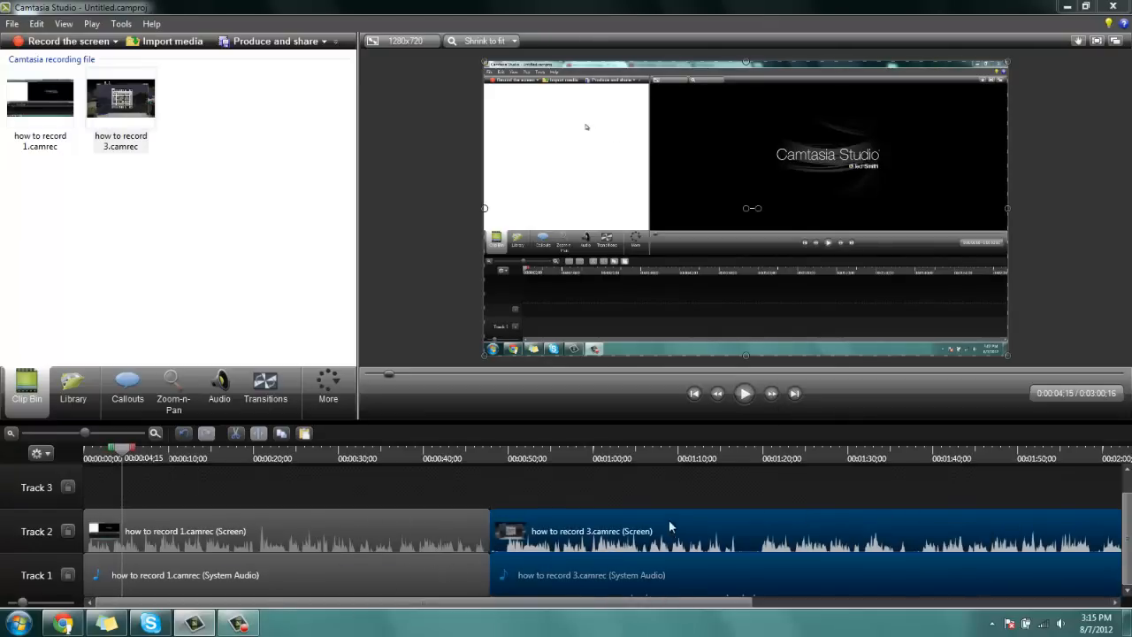
{"action": "mouse_move", "coordinate": [592, 530]}
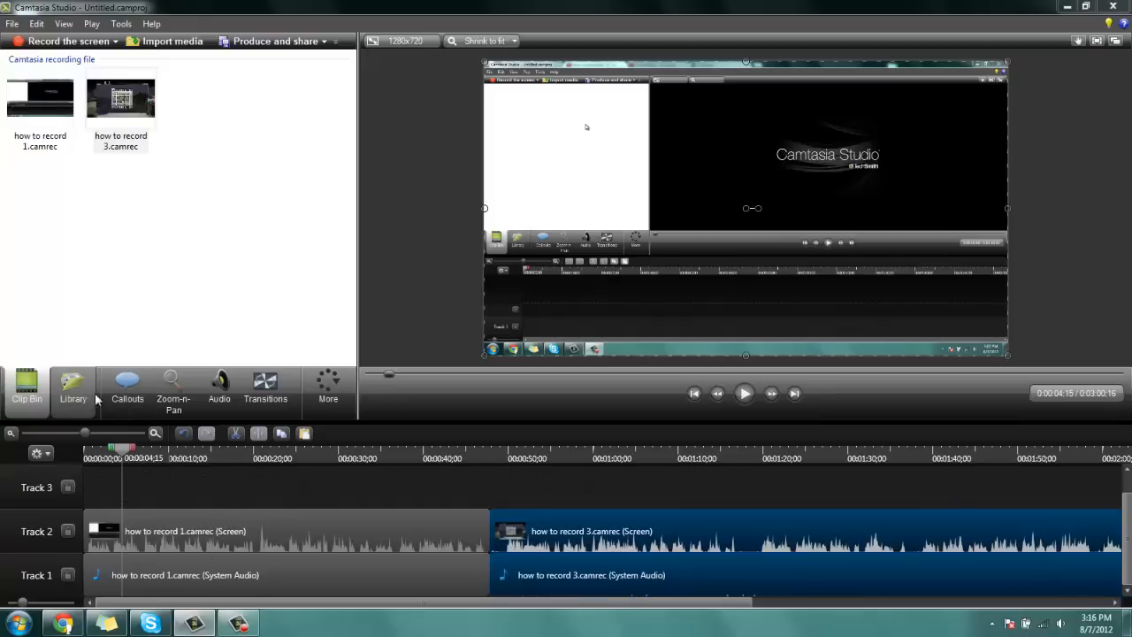
- Browse the Library, Zoom-n-Pan, Audio and Transitions panels, then return to the Clip Bin
{"action": "left_click", "coordinate": [73, 389]}
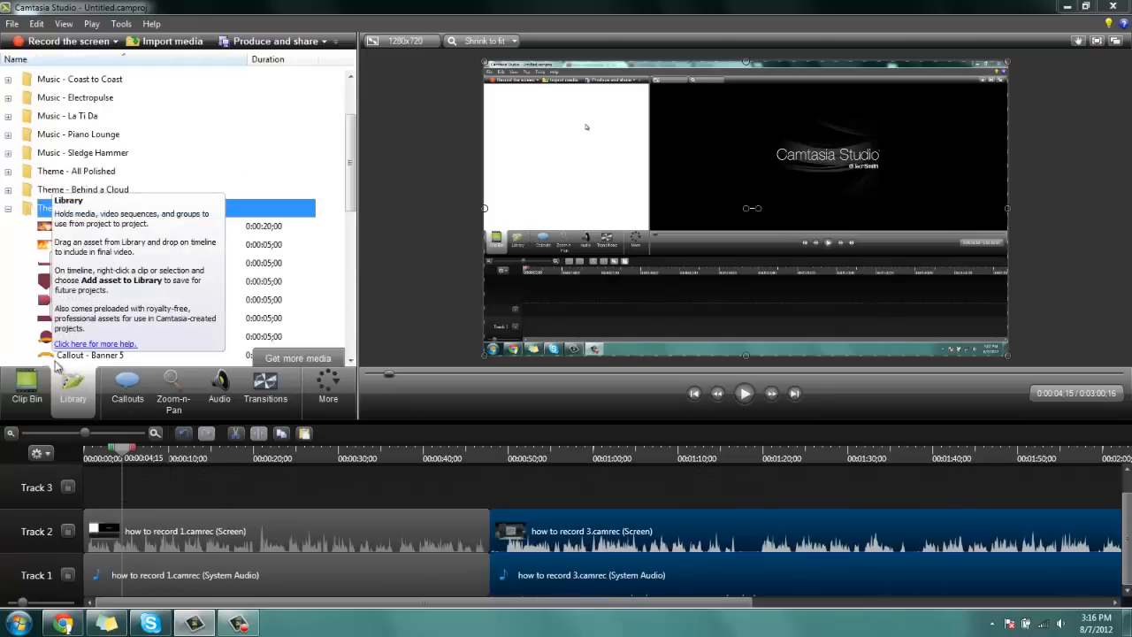
{"action": "left_click", "coordinate": [127, 385]}
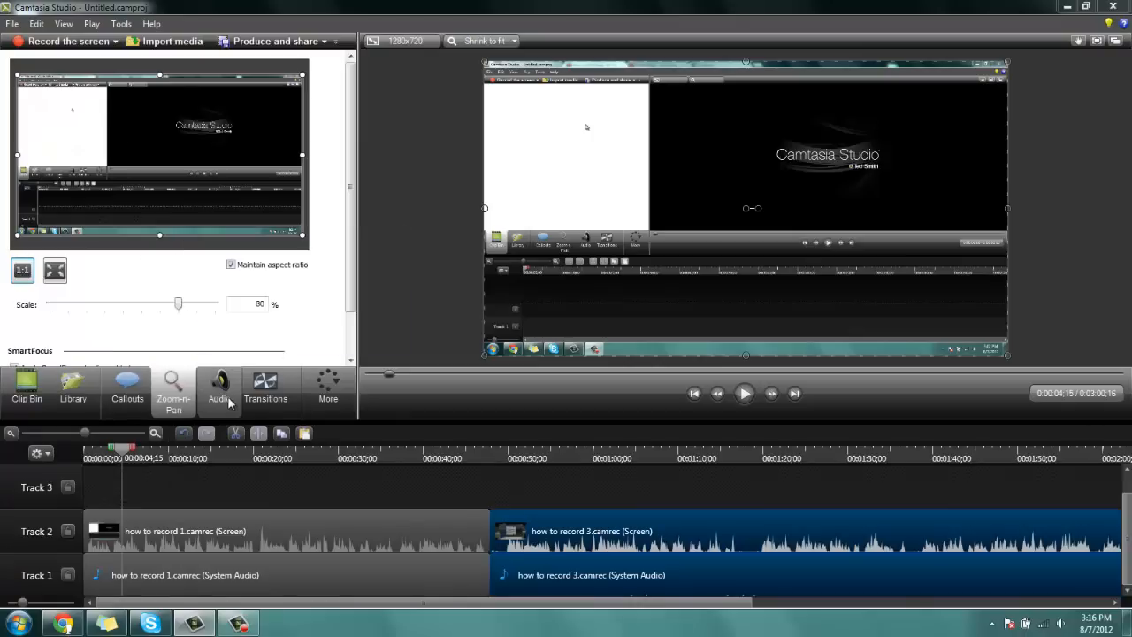
{"action": "left_click", "coordinate": [218, 389]}
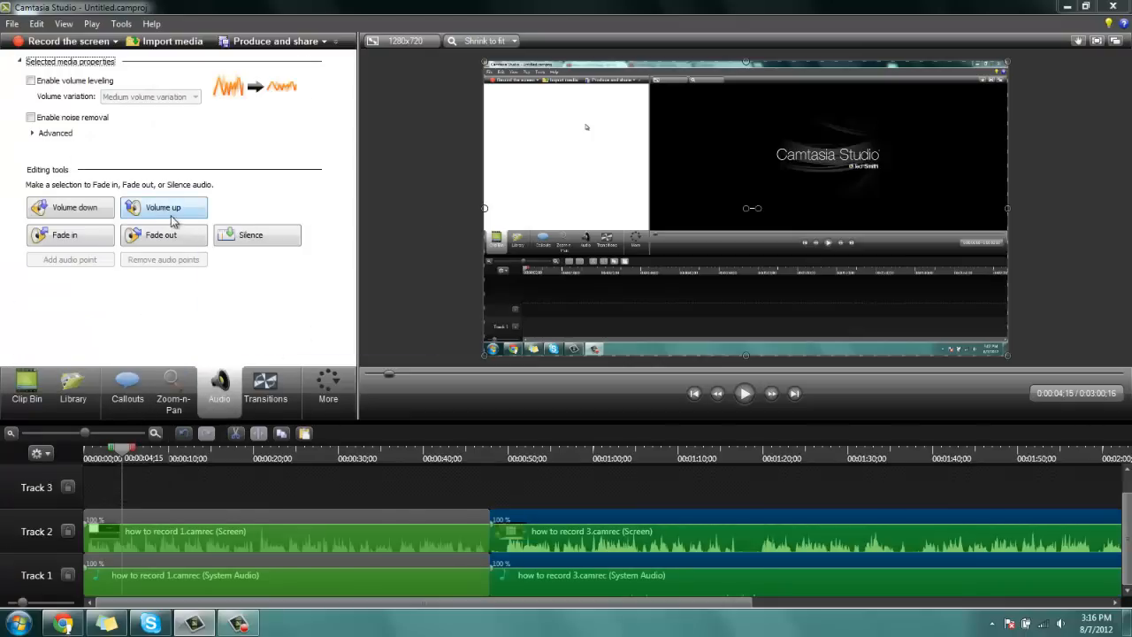
{"action": "left_click", "coordinate": [265, 389]}
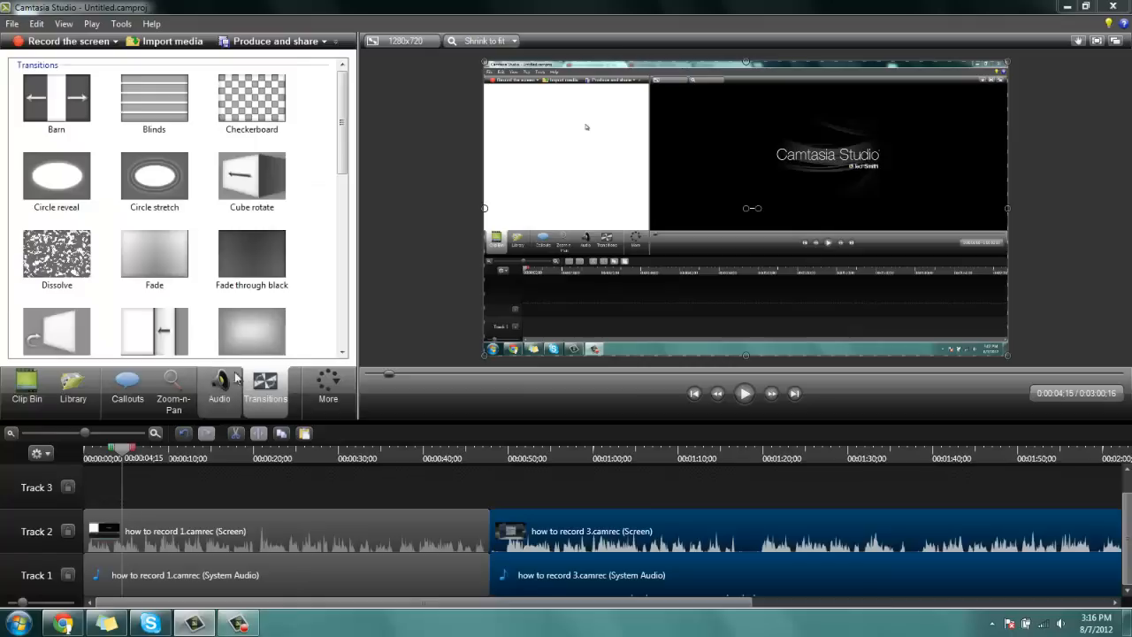
{"action": "mouse_move", "coordinate": [112, 353]}
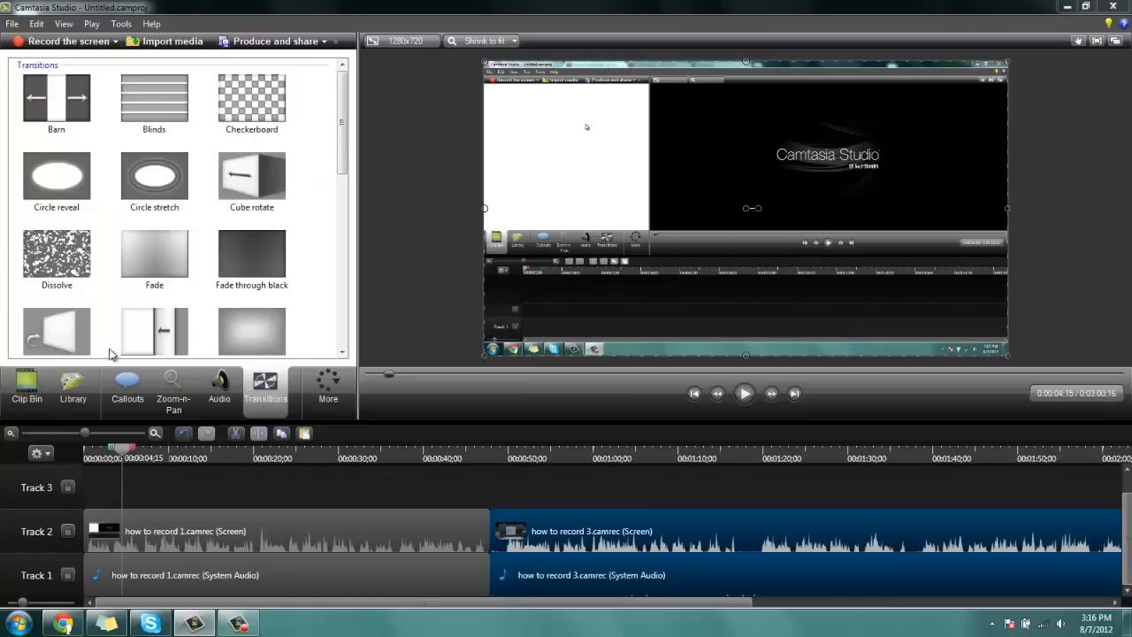
{"action": "left_click", "coordinate": [26, 386]}
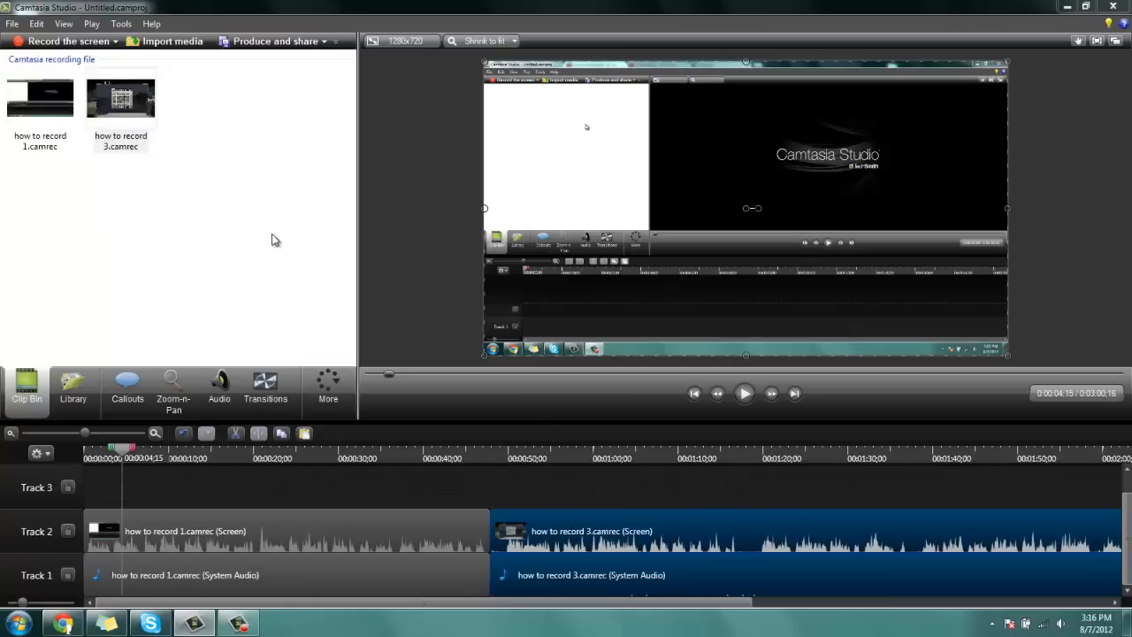
{"action": "mouse_move", "coordinate": [620, 473]}
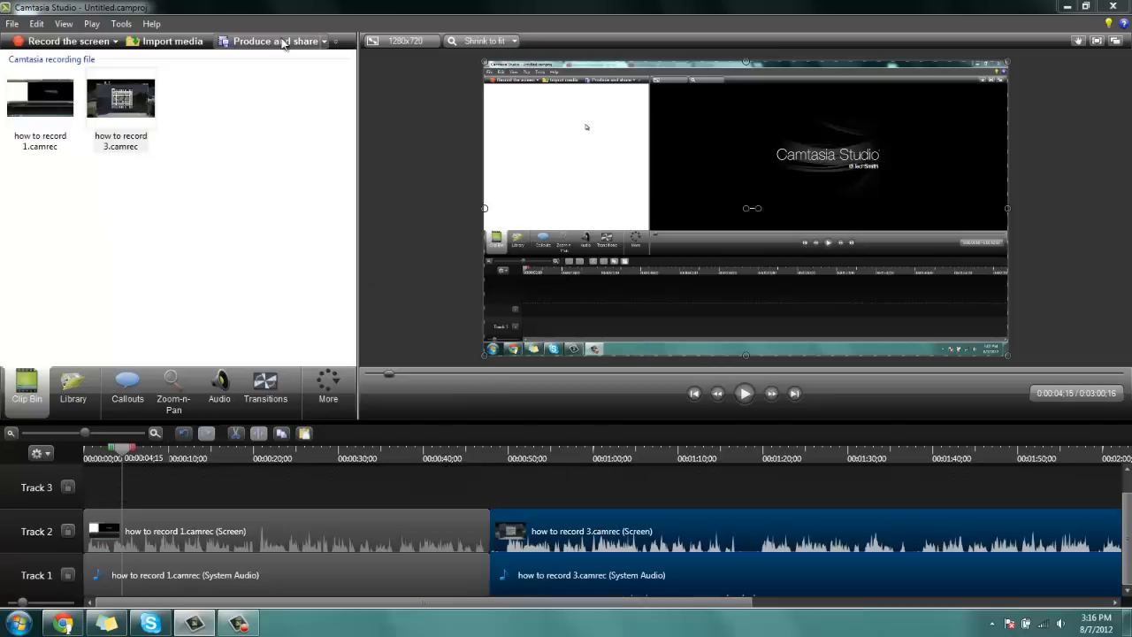
{"action": "left_click", "coordinate": [275, 41]}
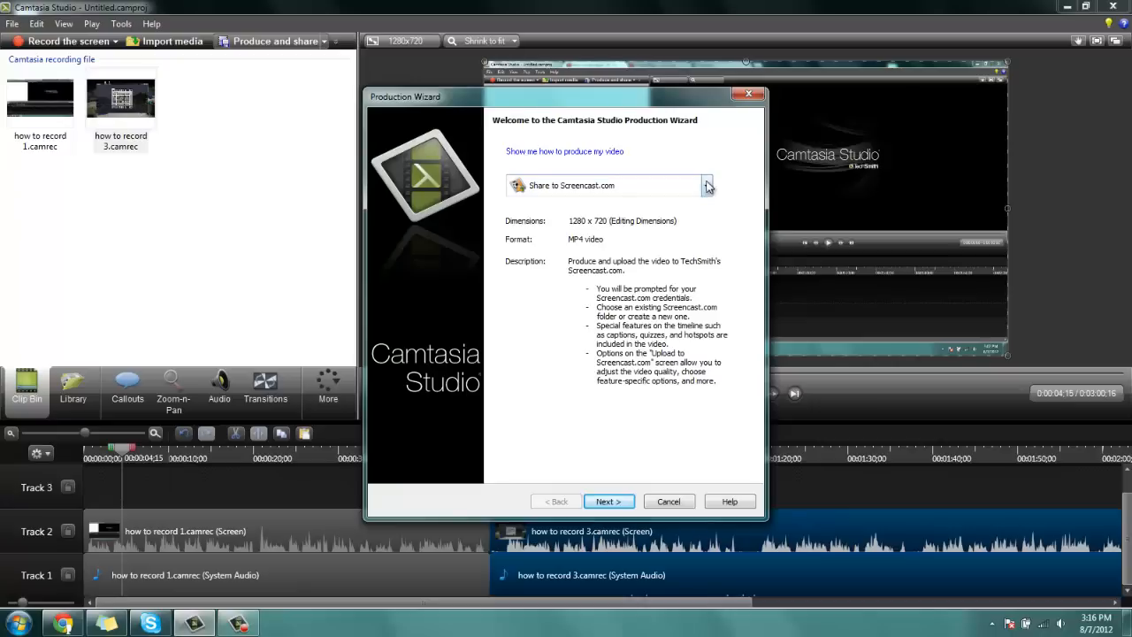
{"action": "mouse_move", "coordinate": [636, 221]}
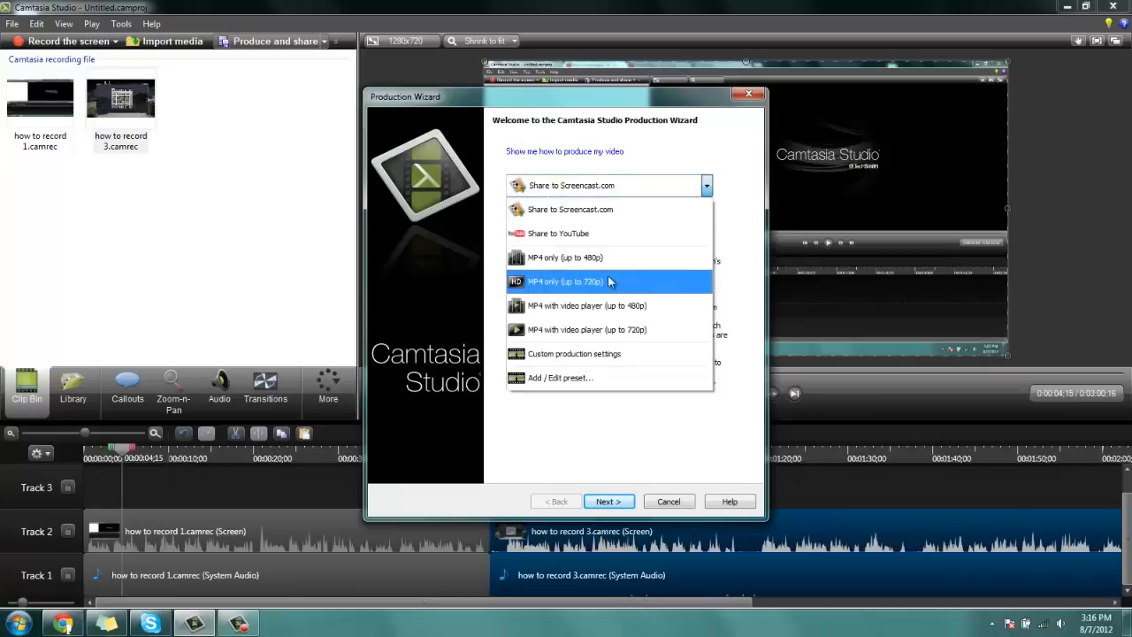
{"action": "mouse_move", "coordinate": [579, 290]}
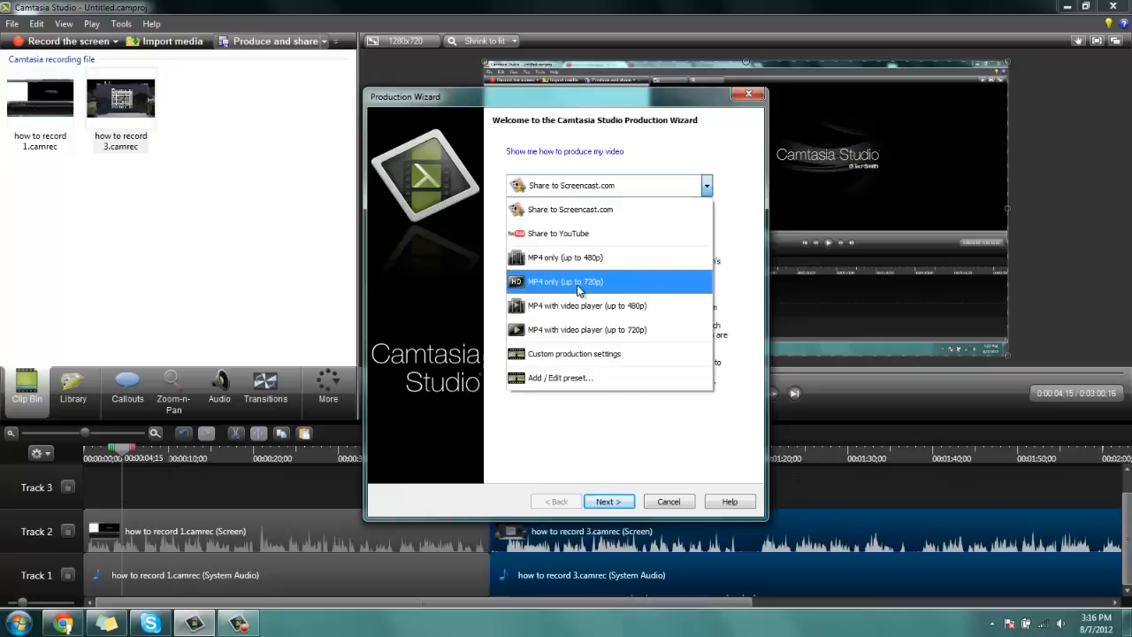
{"action": "mouse_move", "coordinate": [609, 281]}
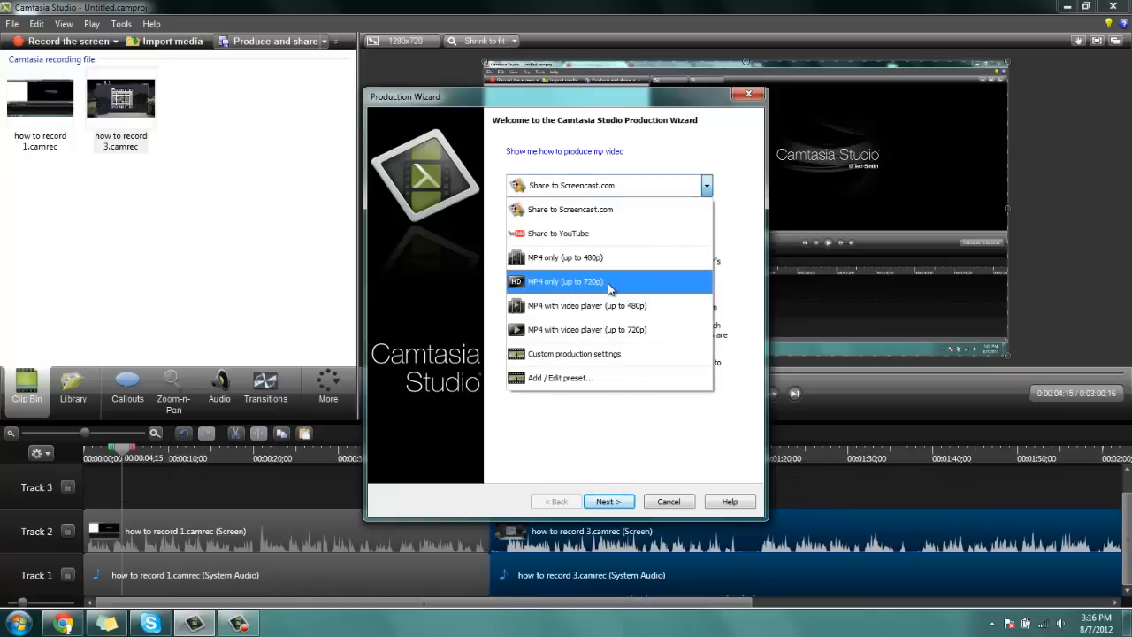
{"action": "left_click", "coordinate": [564, 281]}
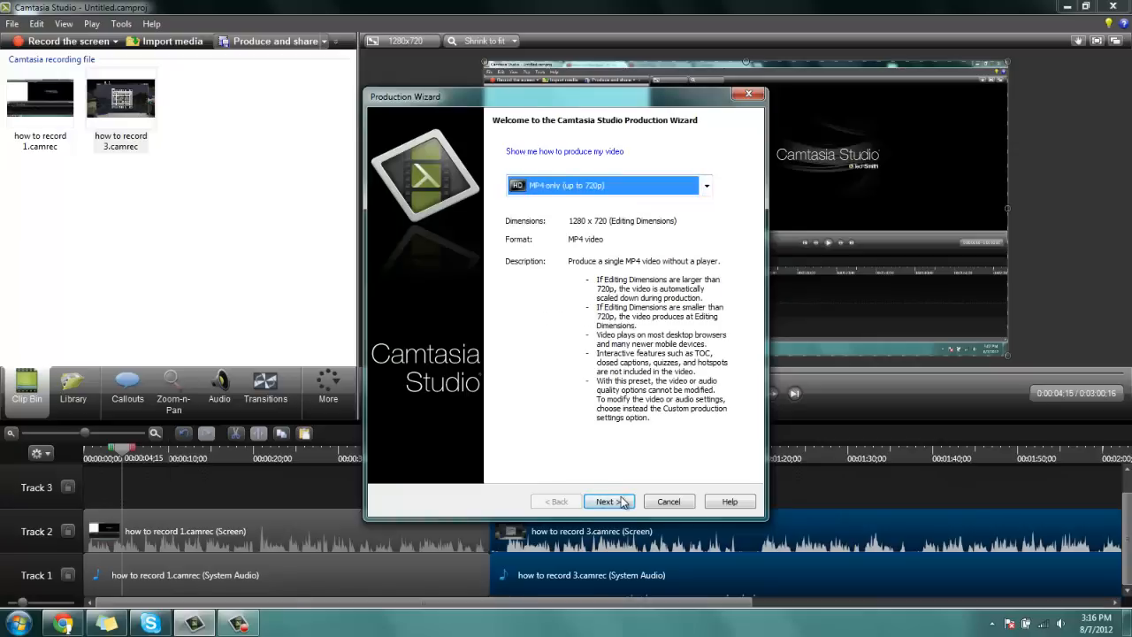
{"action": "left_click", "coordinate": [608, 501]}
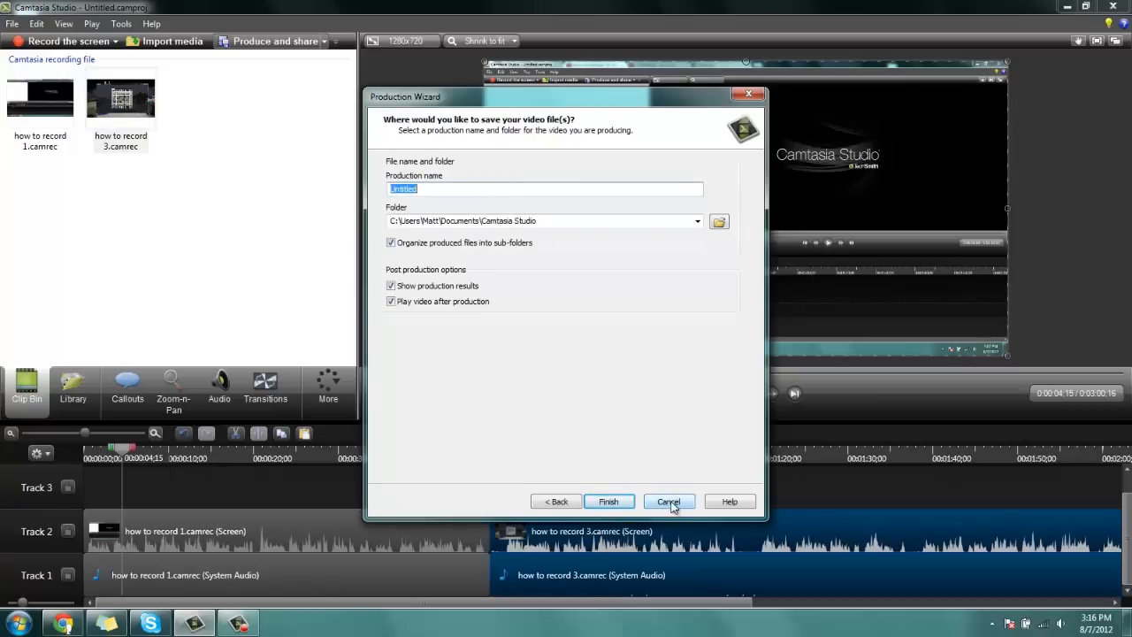
{"action": "left_click", "coordinate": [668, 501]}
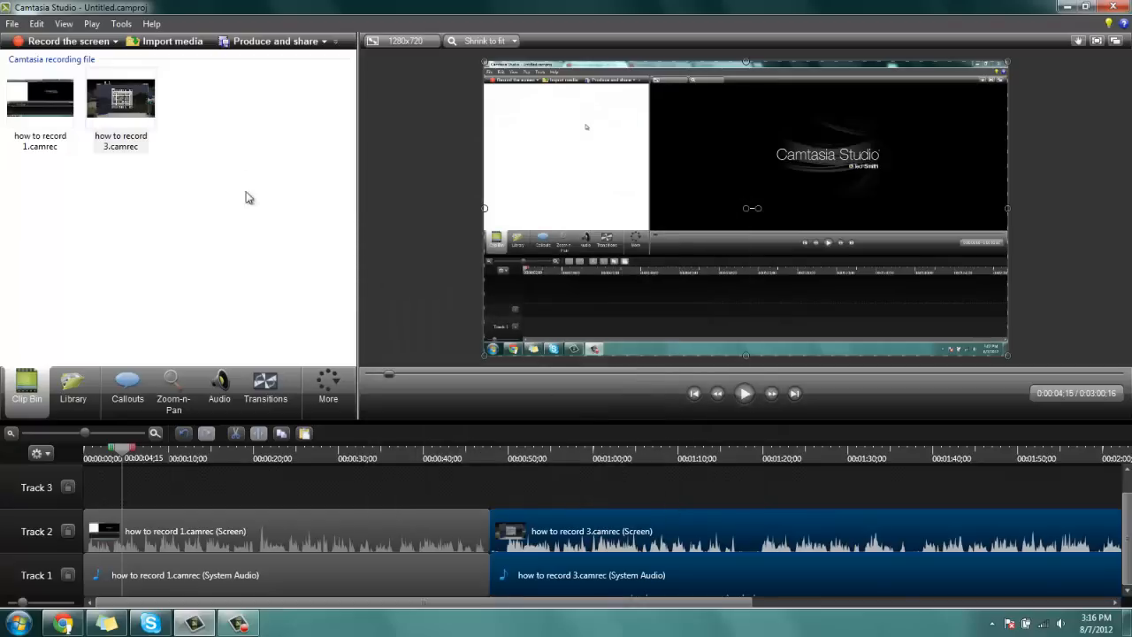
{"action": "mouse_move", "coordinate": [447, 346]}
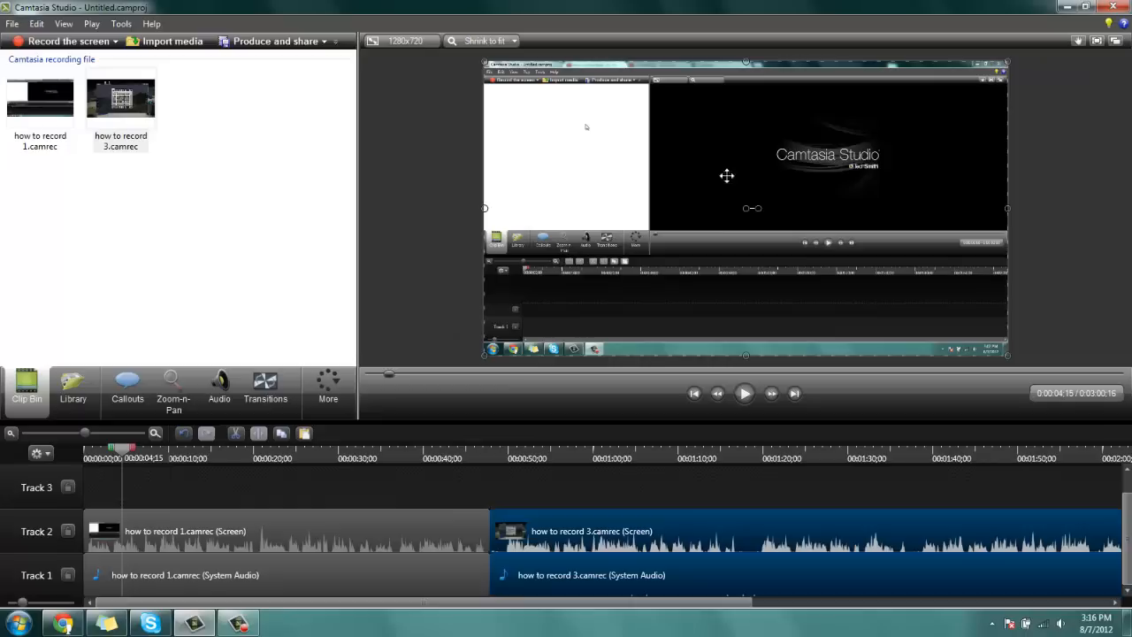
{"action": "mouse_move", "coordinate": [973, 118]}
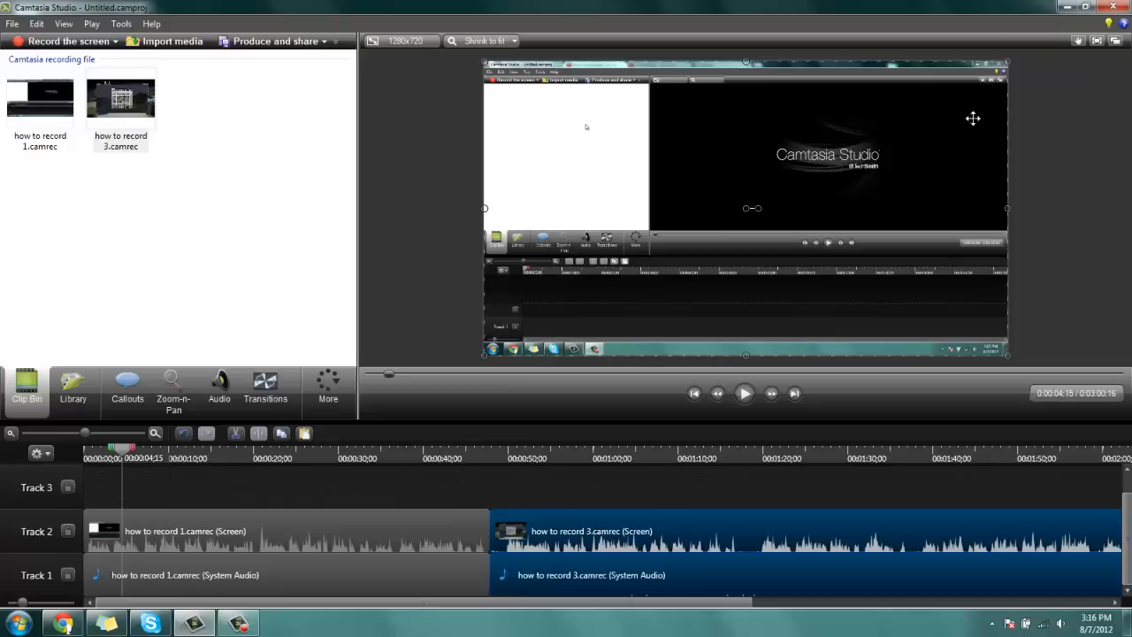
{"action": "mouse_move", "coordinate": [510, 139]}
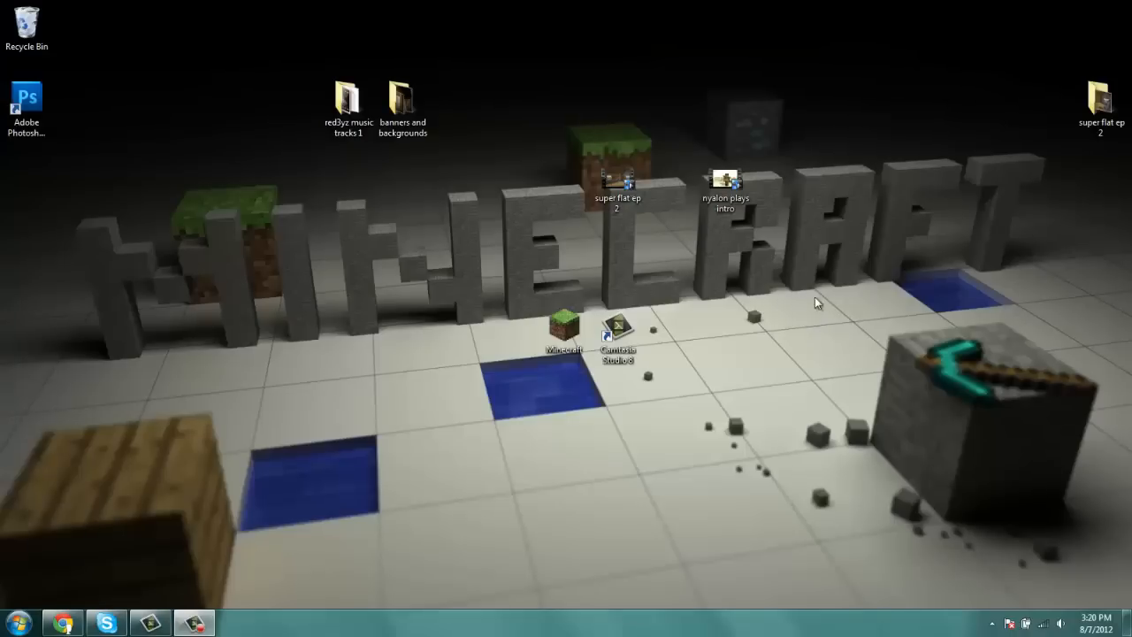
{"action": "mouse_move", "coordinate": [707, 68]}
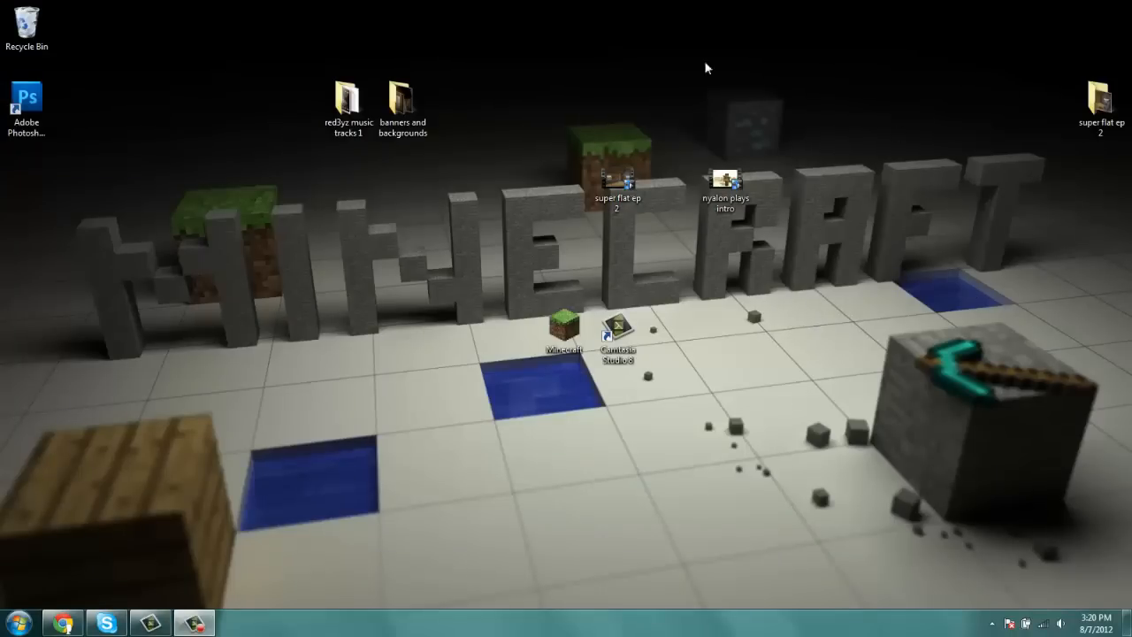
- Move the super flat ep 2 and nyalon plays intro icons toward the desktop centre
{"action": "left_click", "coordinate": [616, 172]}
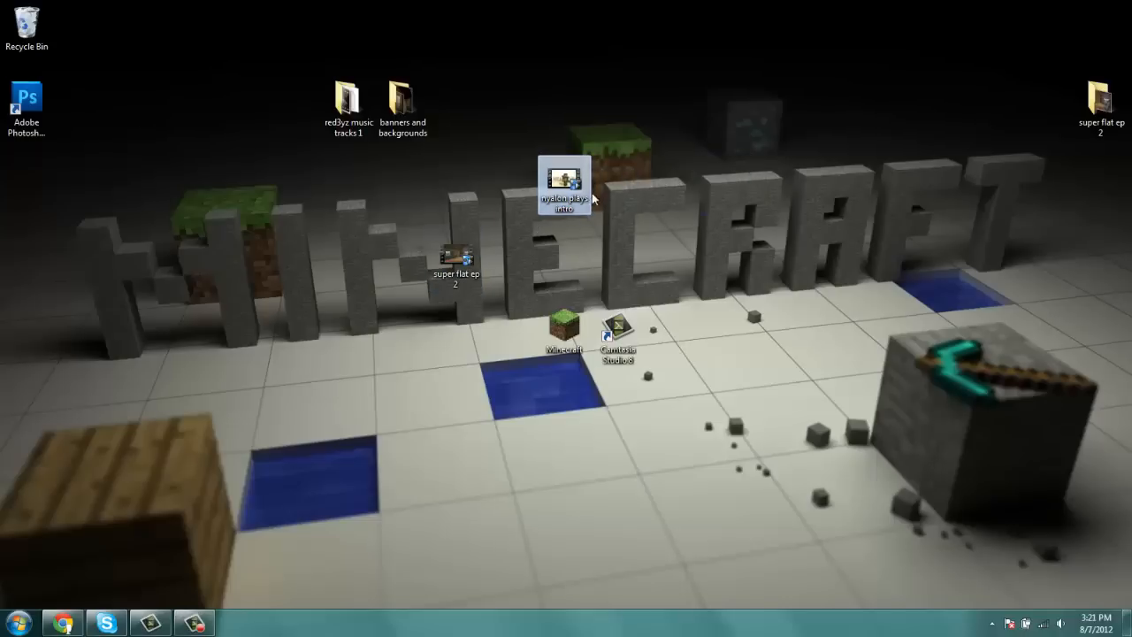
{"action": "mouse_move", "coordinate": [564, 183]}
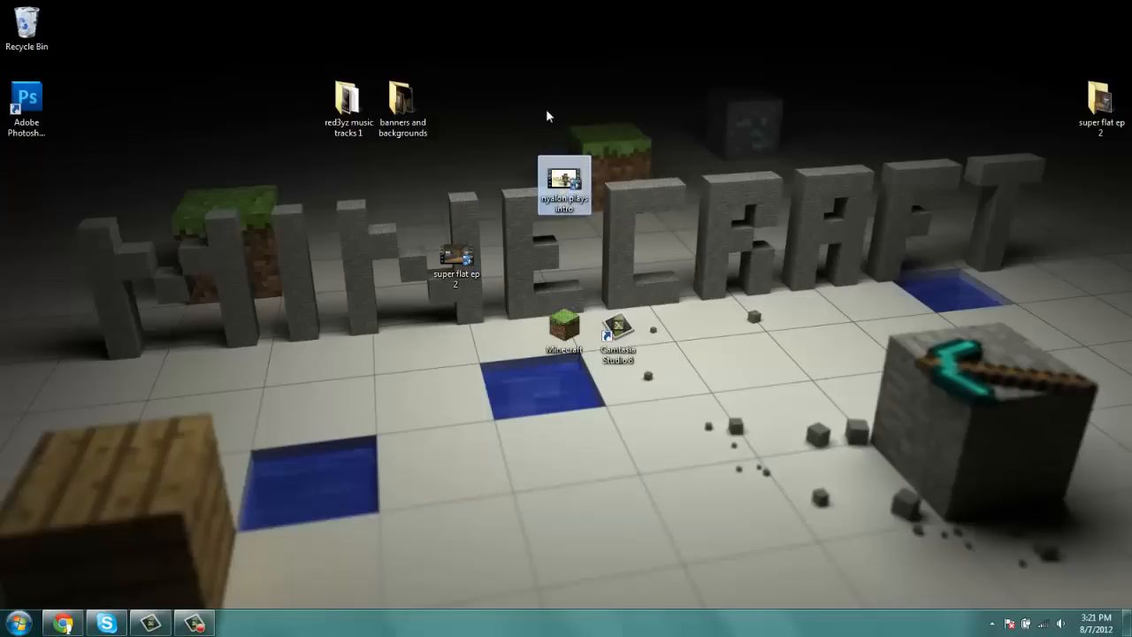
{"action": "mouse_move", "coordinate": [83, 607]}
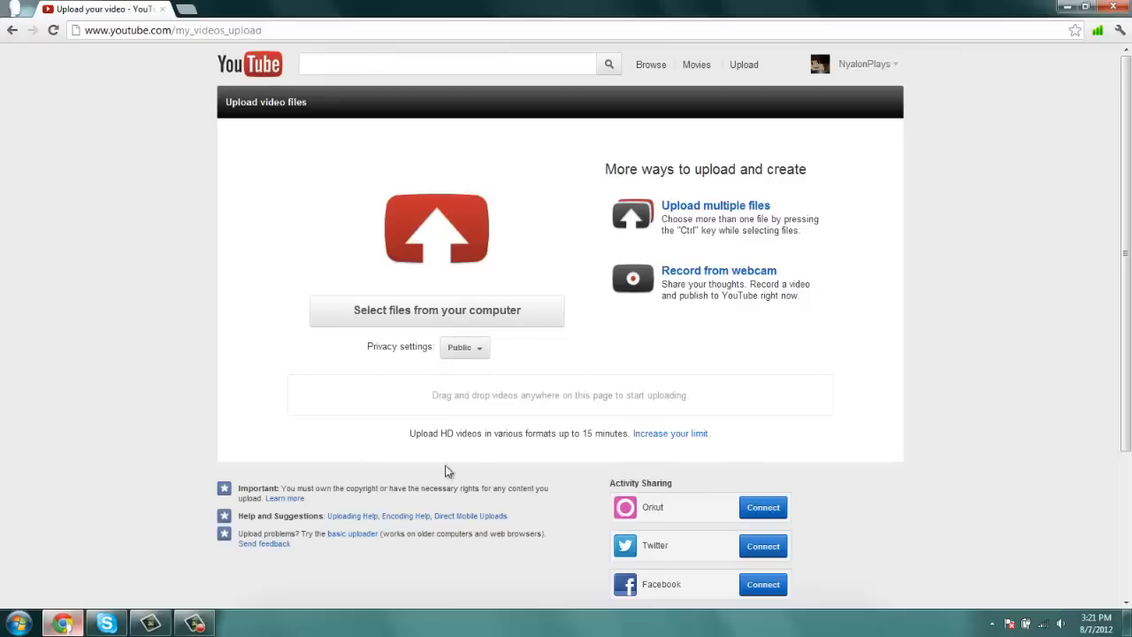
- Browse the YouTube file chooser to Desktop, showing nyalon plays intro and super flat ep 2
{"action": "left_click", "coordinate": [436, 310]}
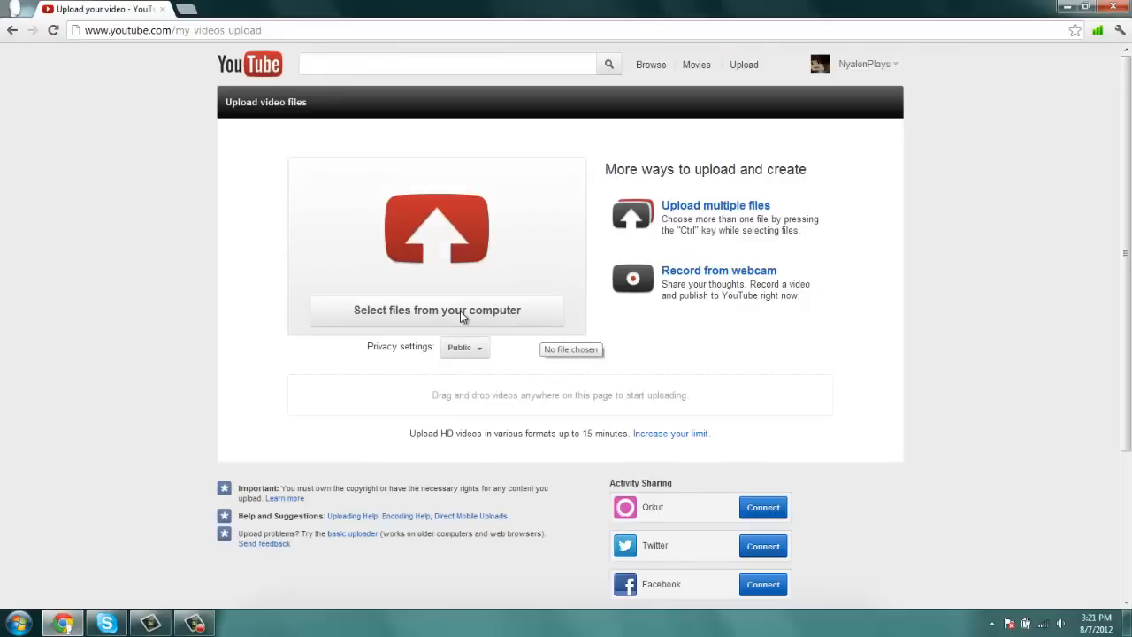
{"action": "left_click", "coordinate": [436, 310]}
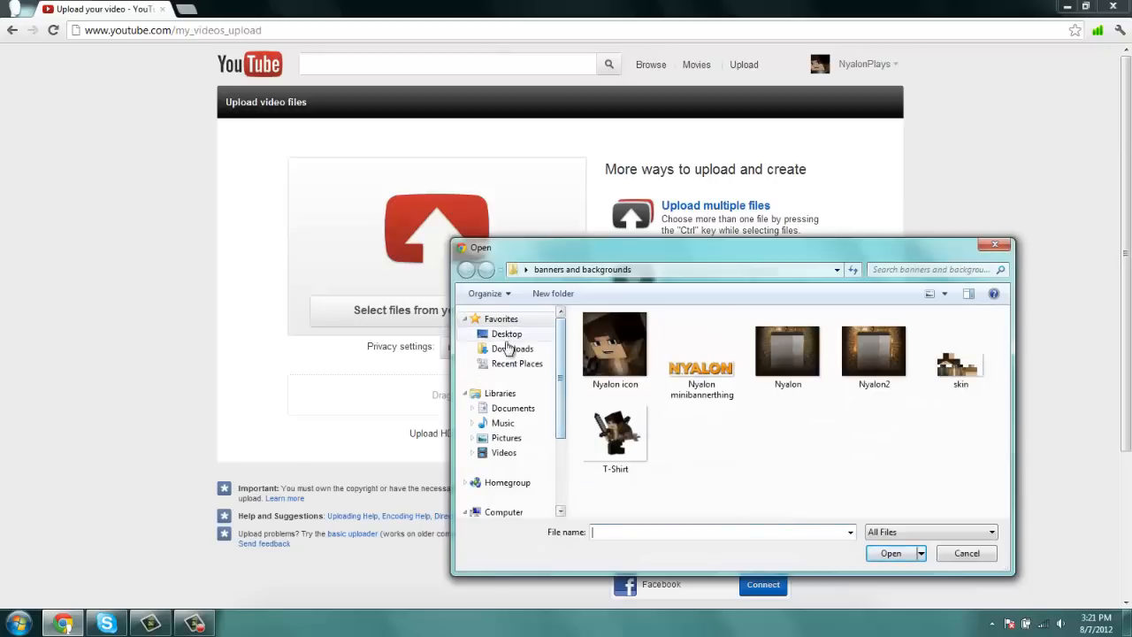
{"action": "left_click", "coordinate": [506, 333]}
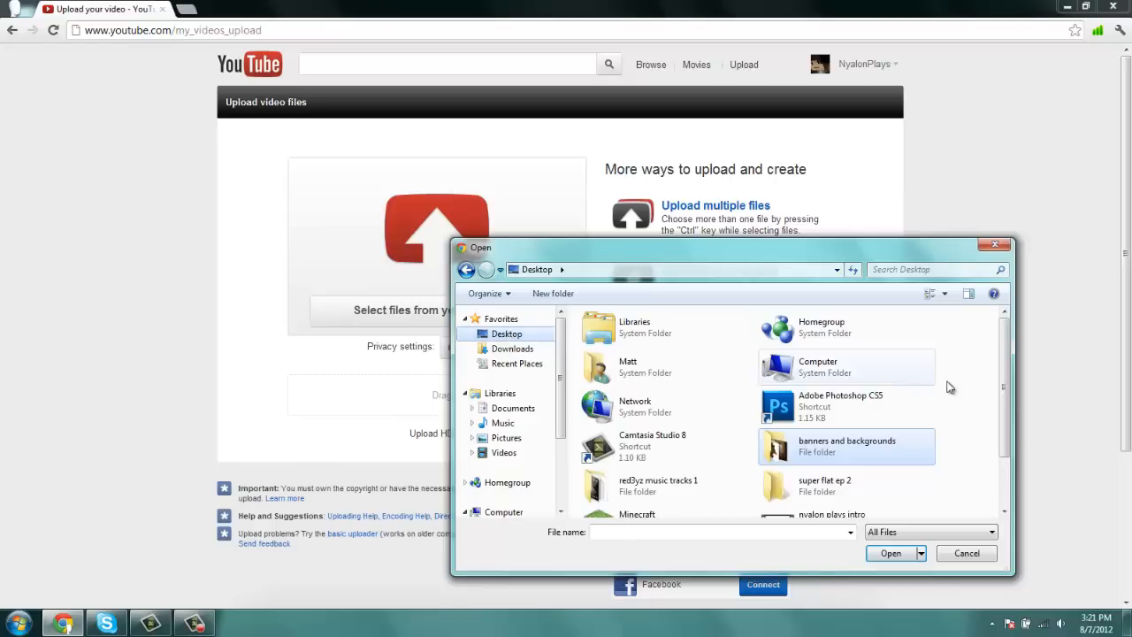
{"action": "scroll", "scroll_direction": "down", "scroll_amount": 3}
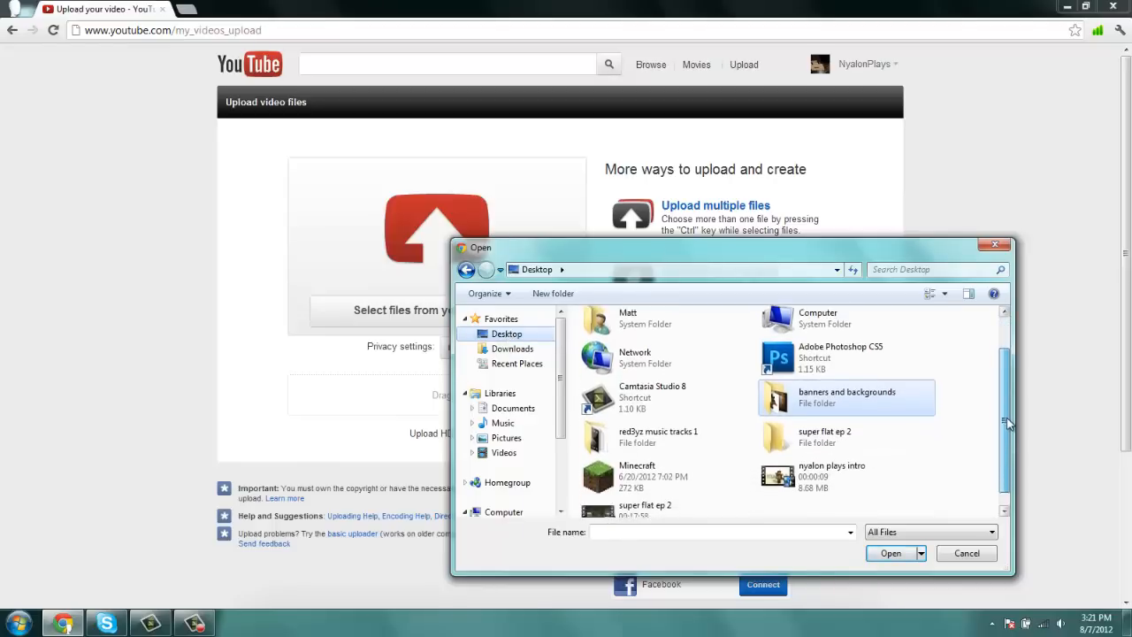
{"action": "scroll", "scroll_direction": "down", "scroll_amount": 3}
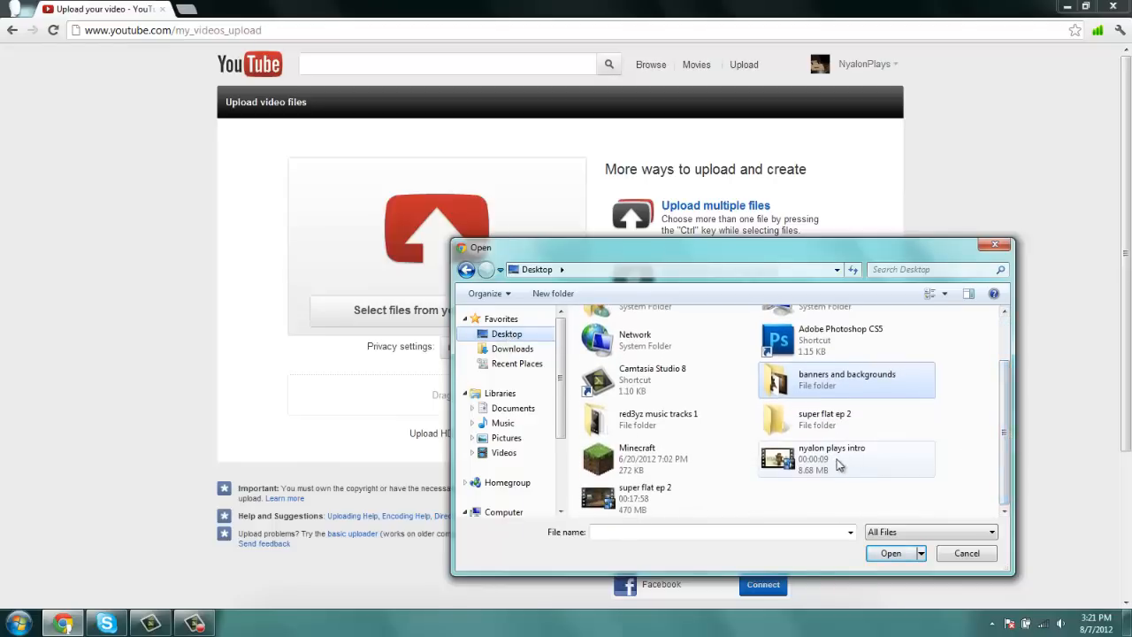
{"action": "mouse_move", "coordinate": [831, 458]}
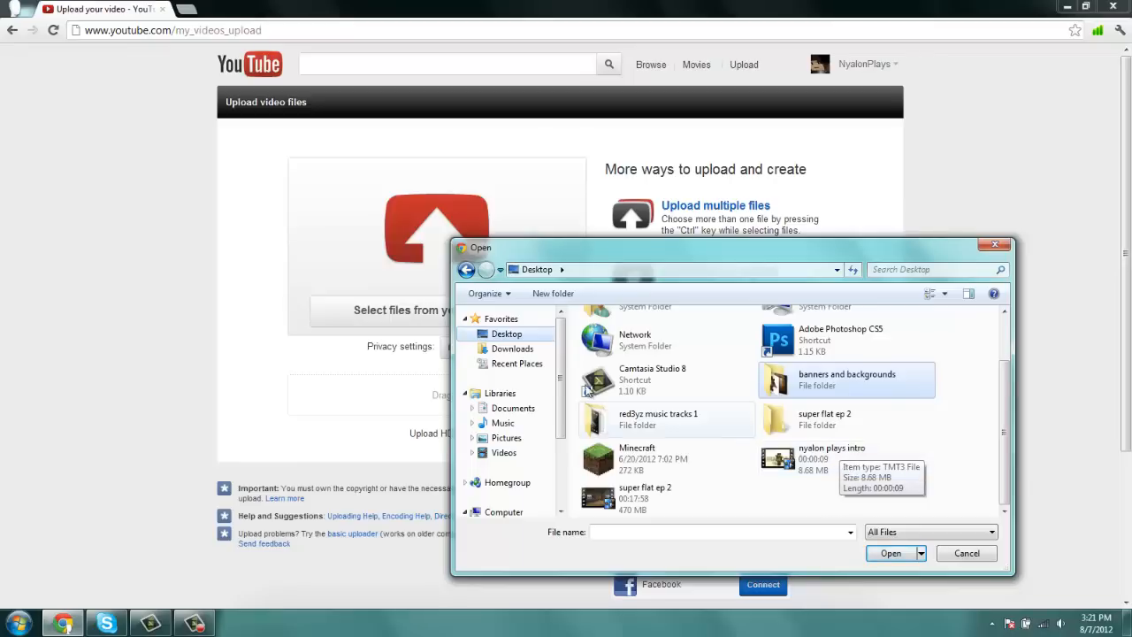
{"action": "mouse_move", "coordinate": [672, 298]}
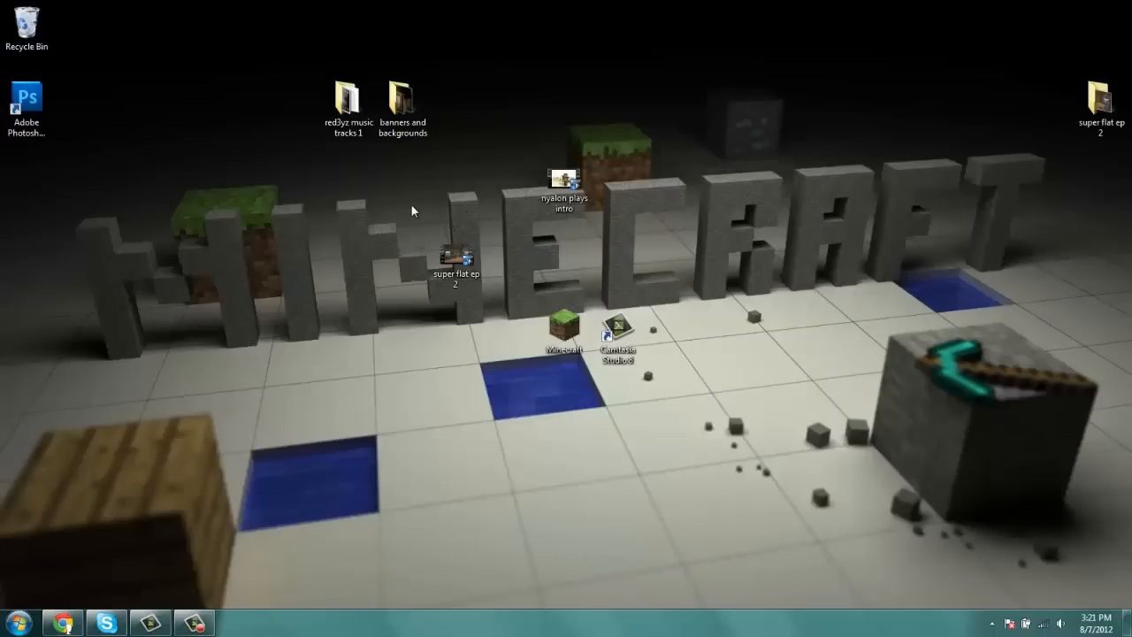
{"action": "mouse_move", "coordinate": [353, 261]}
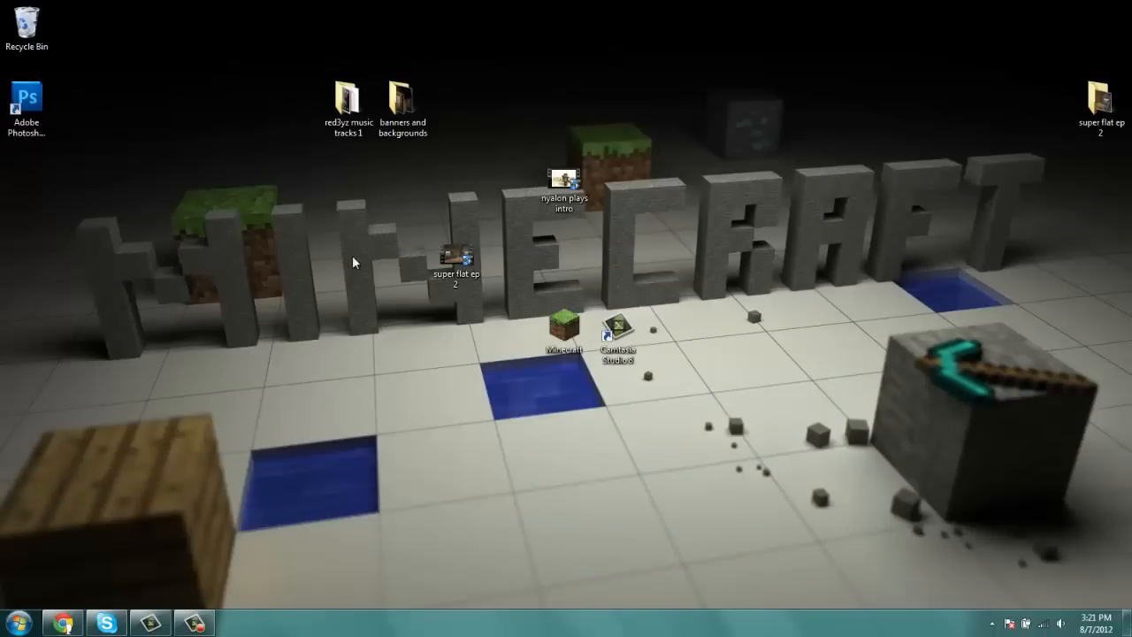
{"action": "mouse_move", "coordinate": [378, 174]}
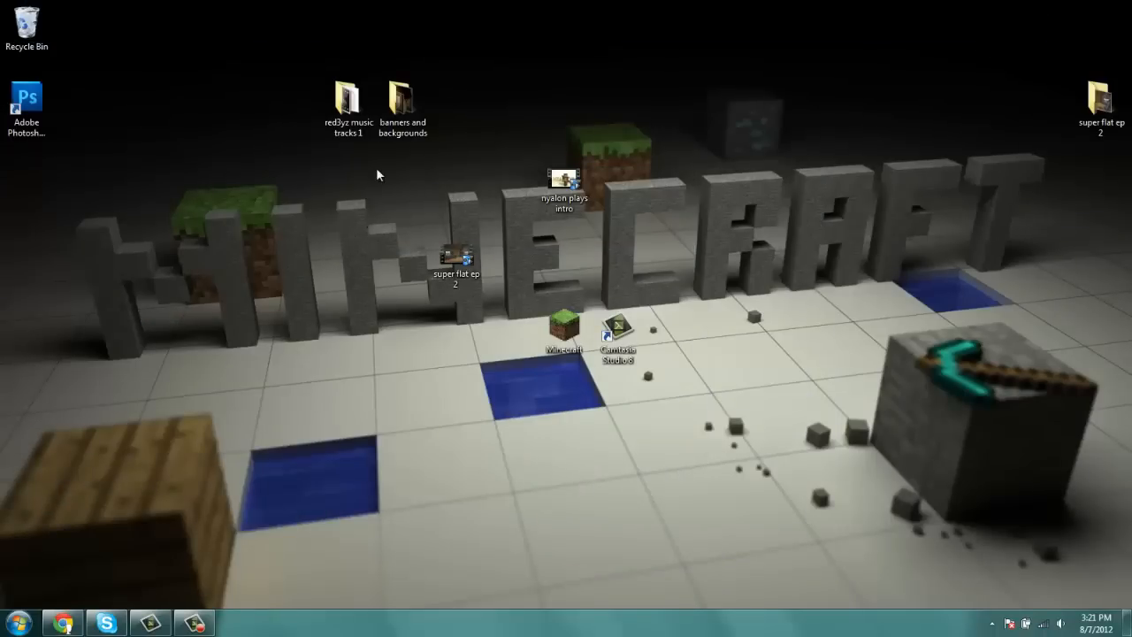
{"action": "mouse_move", "coordinate": [378, 157]}
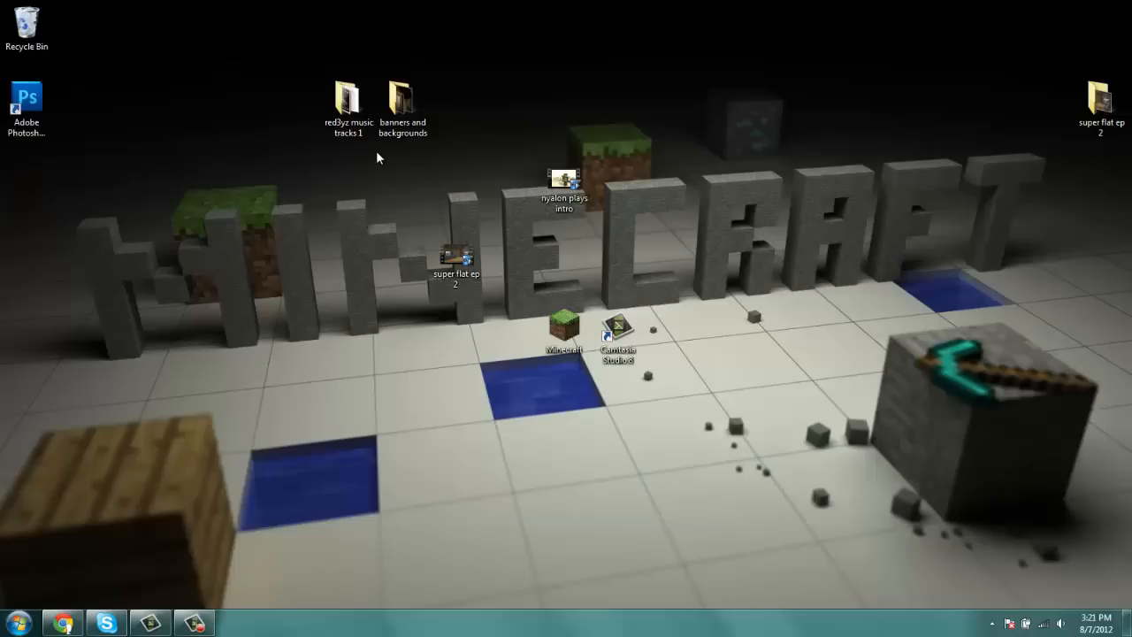